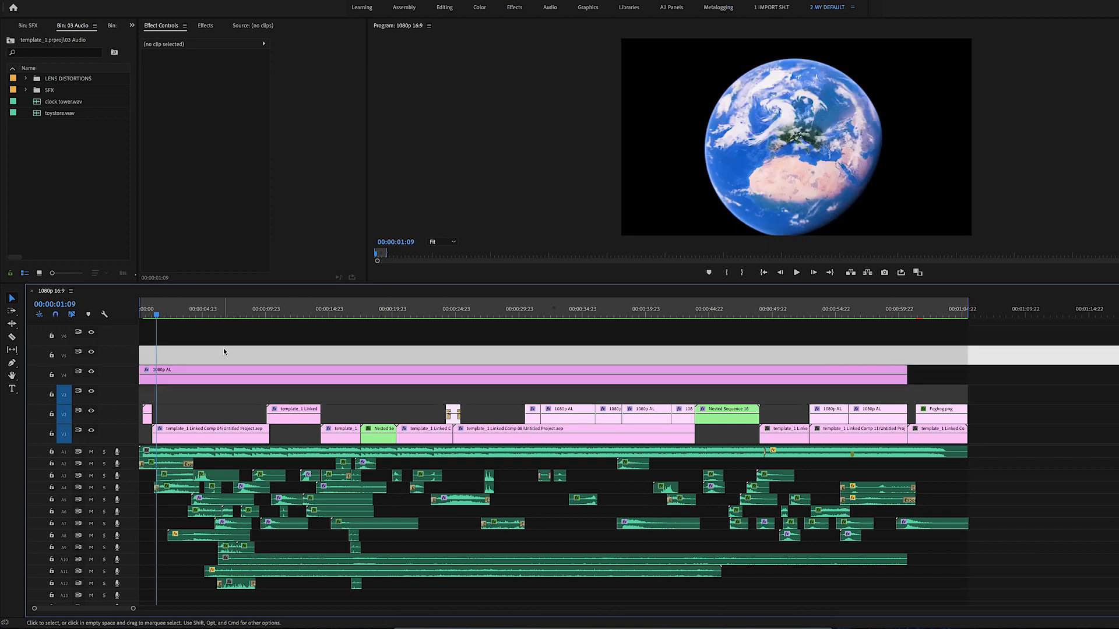
pyautogui.moveTo(226, 363)
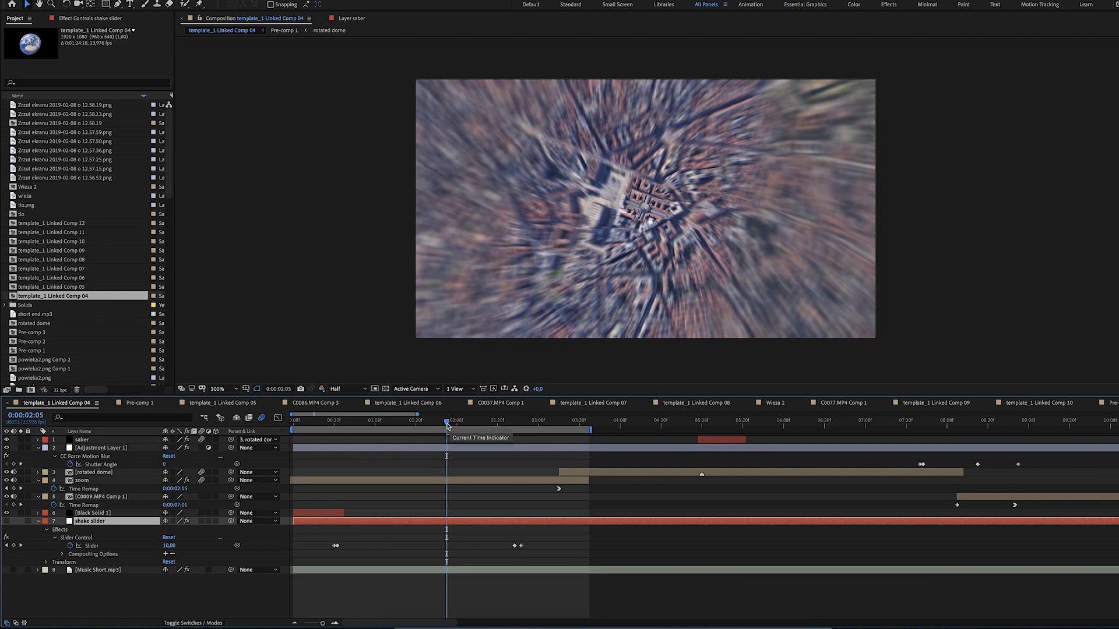
# Scrub the zoom into the dome, then open the rotated dome layer's precomp to see its ring and shadow layers
pyautogui.moveTo(446, 421); pyautogui.dragTo(457, 421)
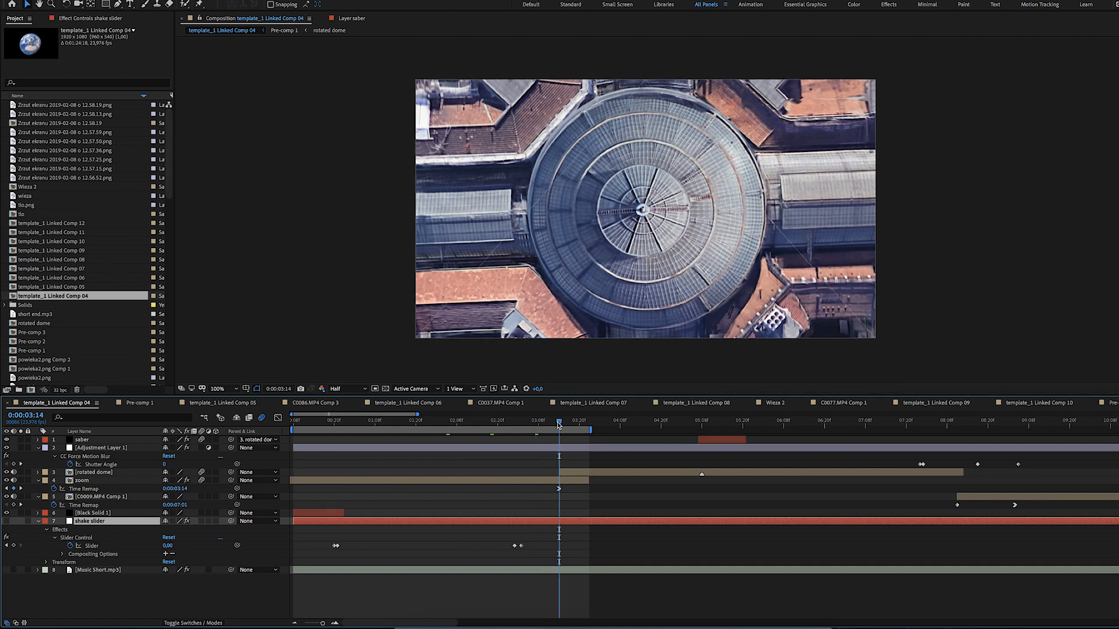
pyautogui.click(103, 448)
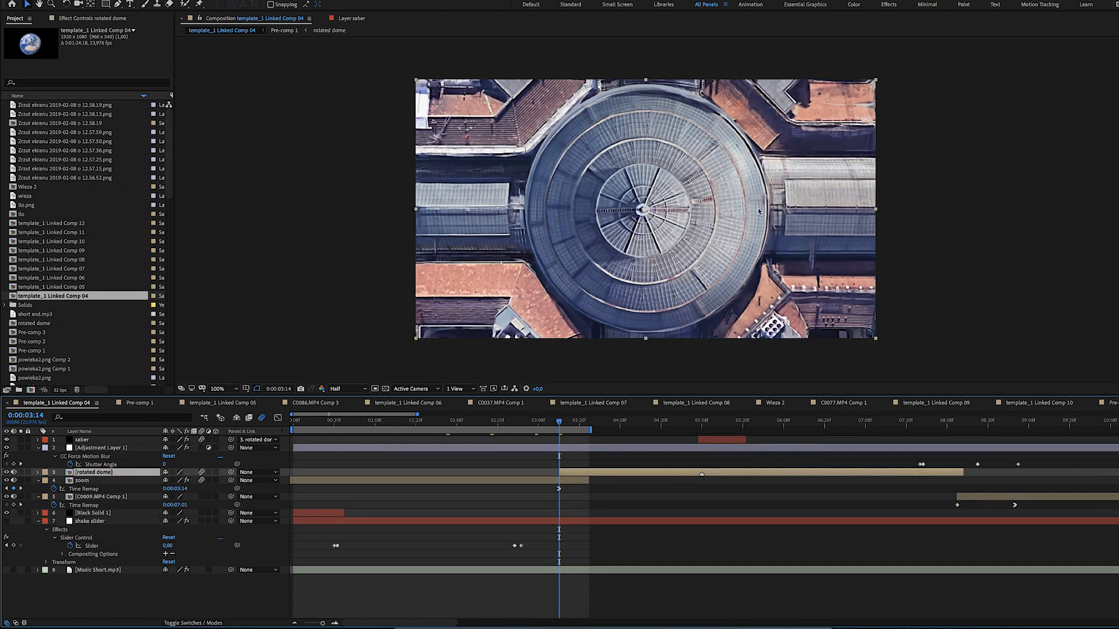
pyautogui.rightClick(548, 464)
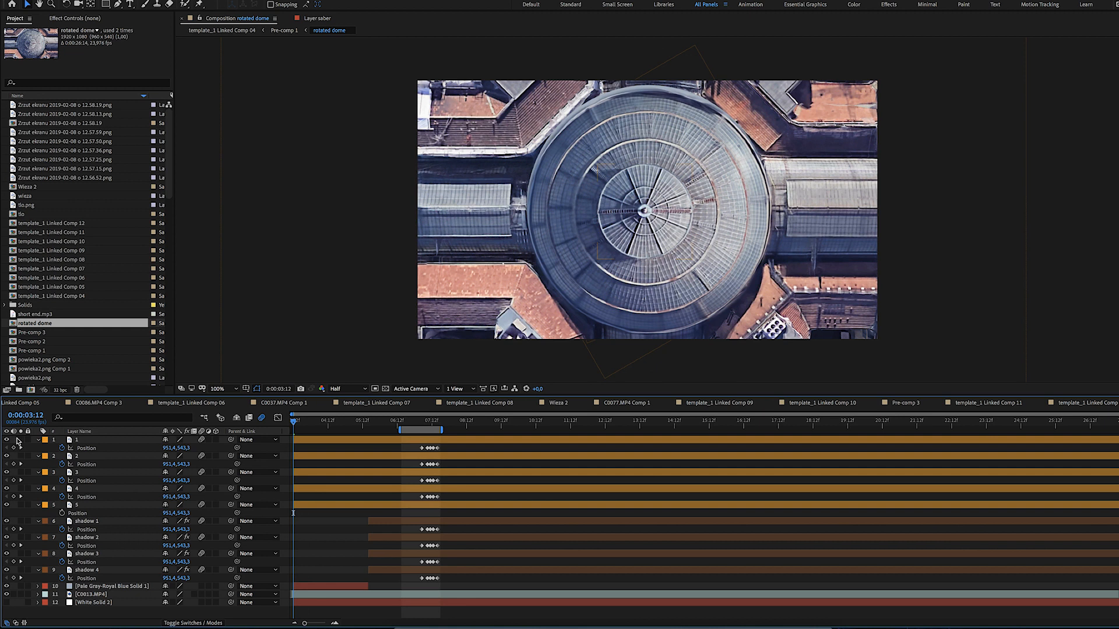
pyautogui.click(16, 440)
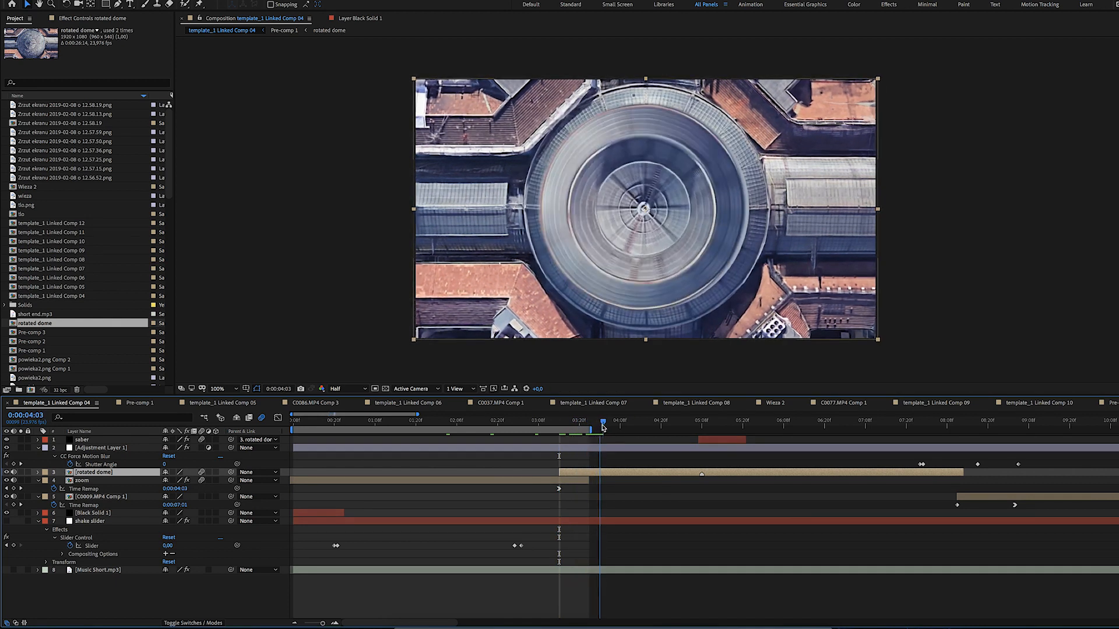
# Step along Linked Comp 04's time ruler to preview the glowing saber rings tracing the dome
pyautogui.click(748, 423)
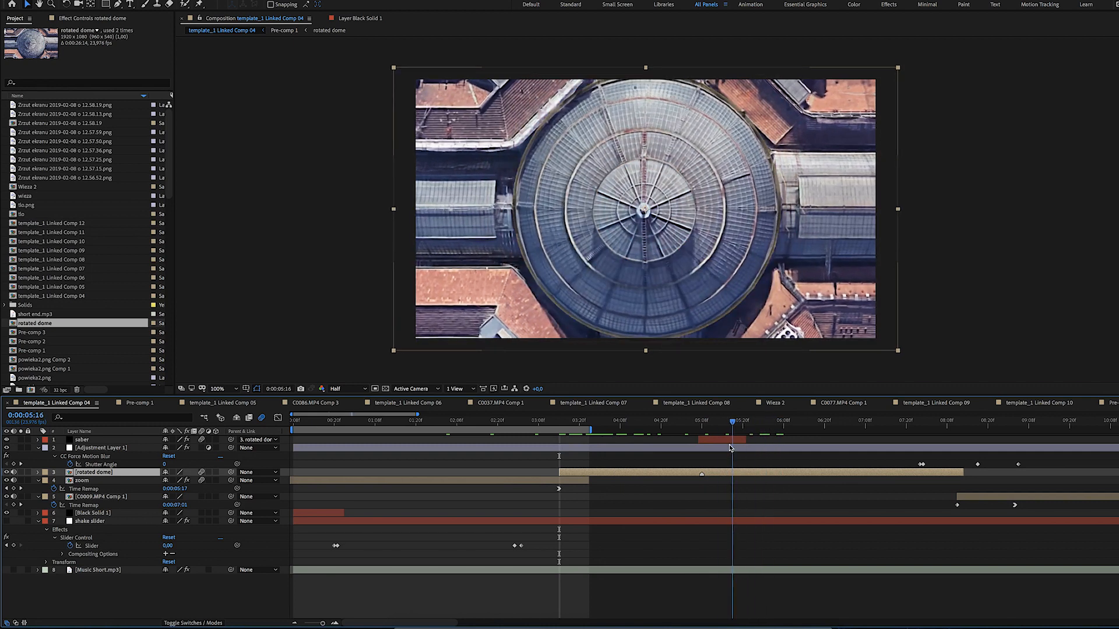
pyautogui.click(695, 424)
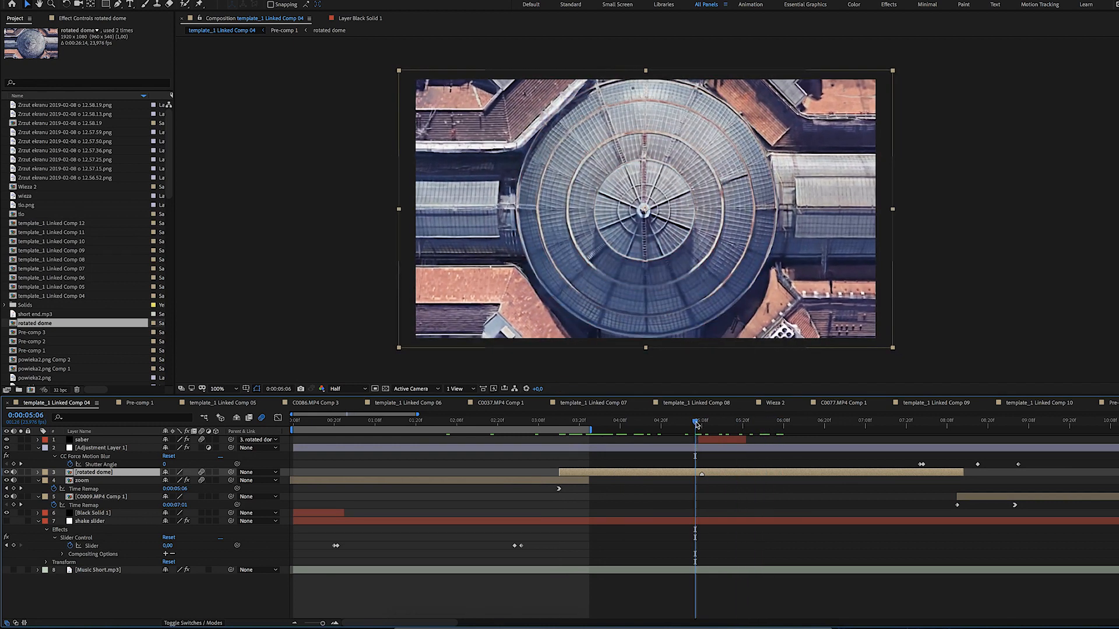
pyautogui.click(703, 422)
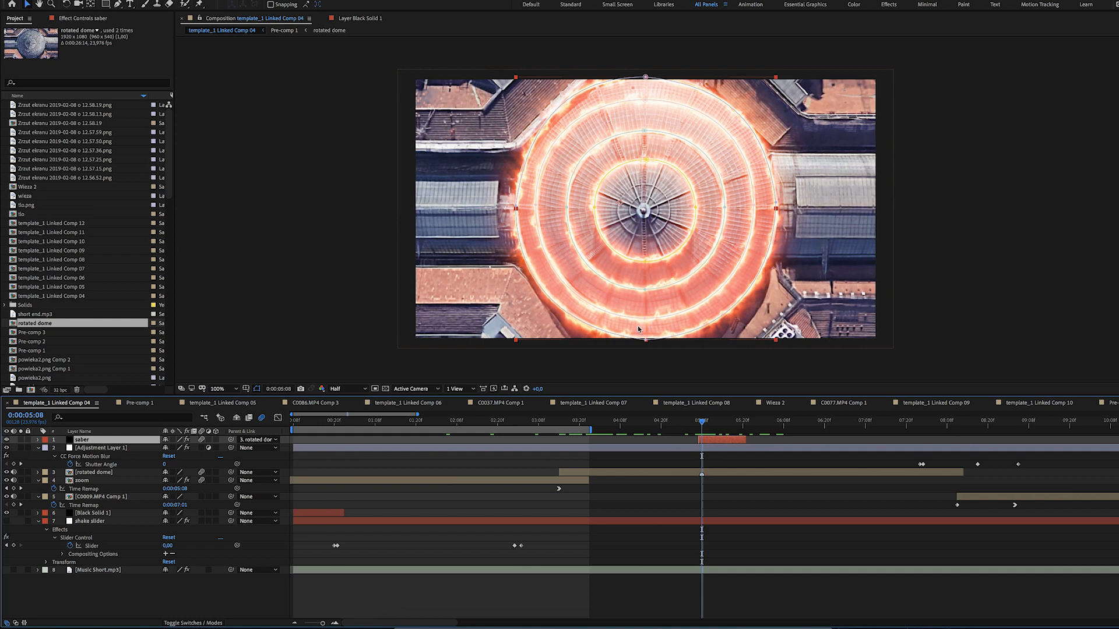
pyautogui.moveTo(700, 333)
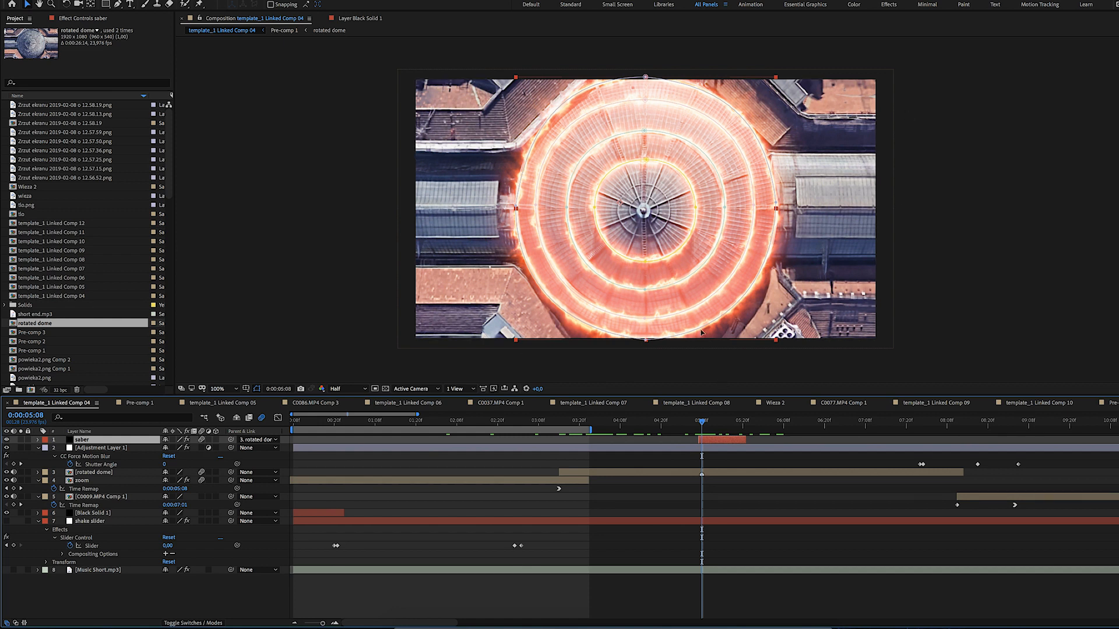
pyautogui.moveTo(702, 425)
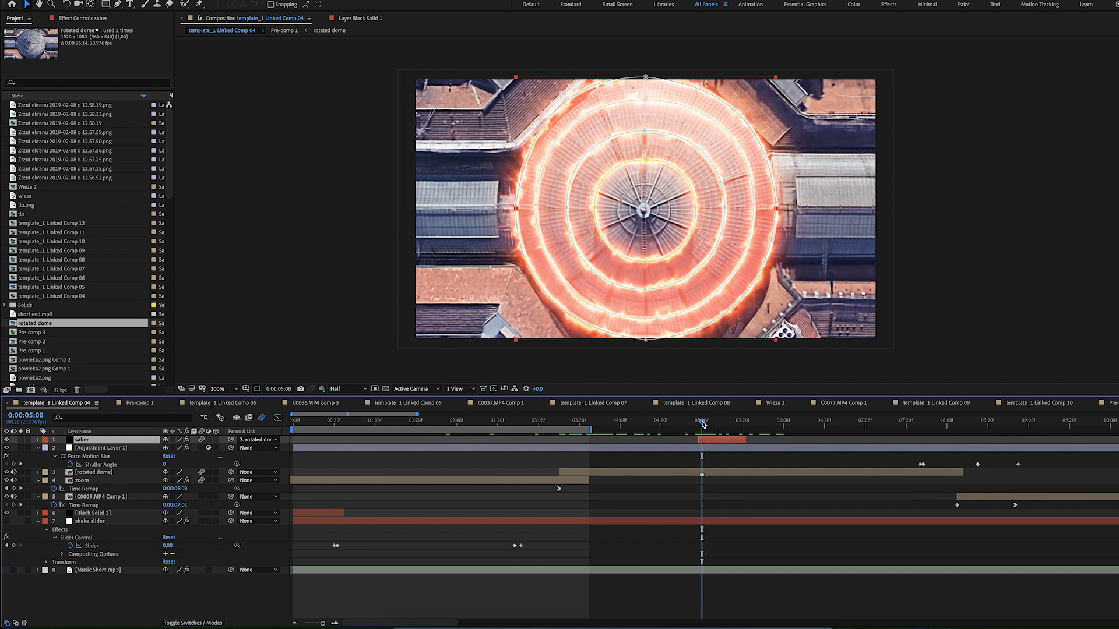
pyautogui.click(902, 422)
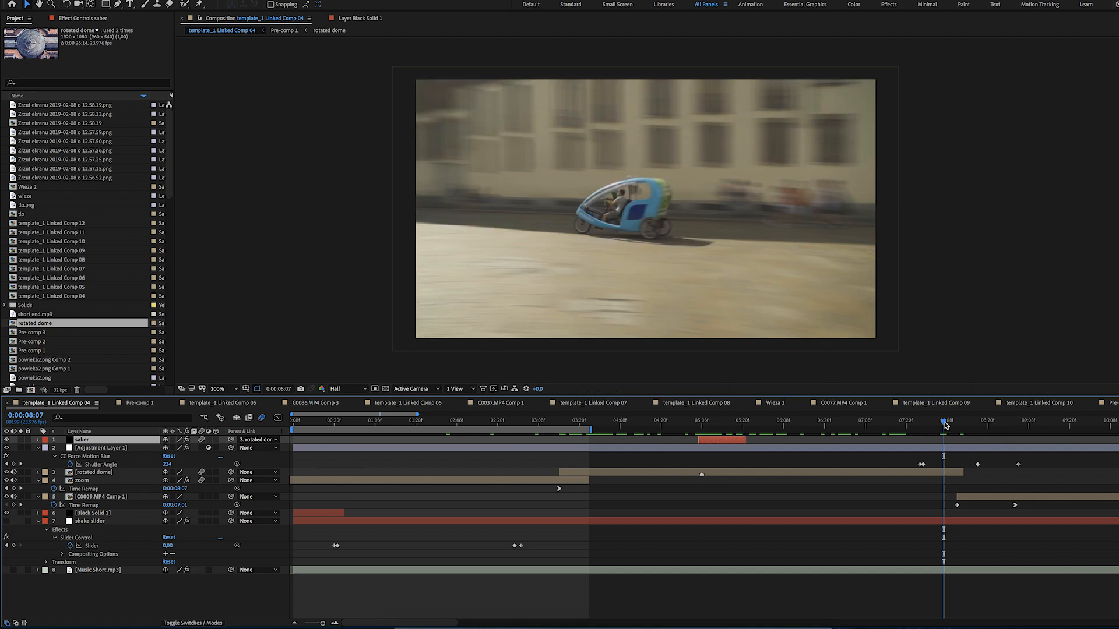
pyautogui.click(101, 447)
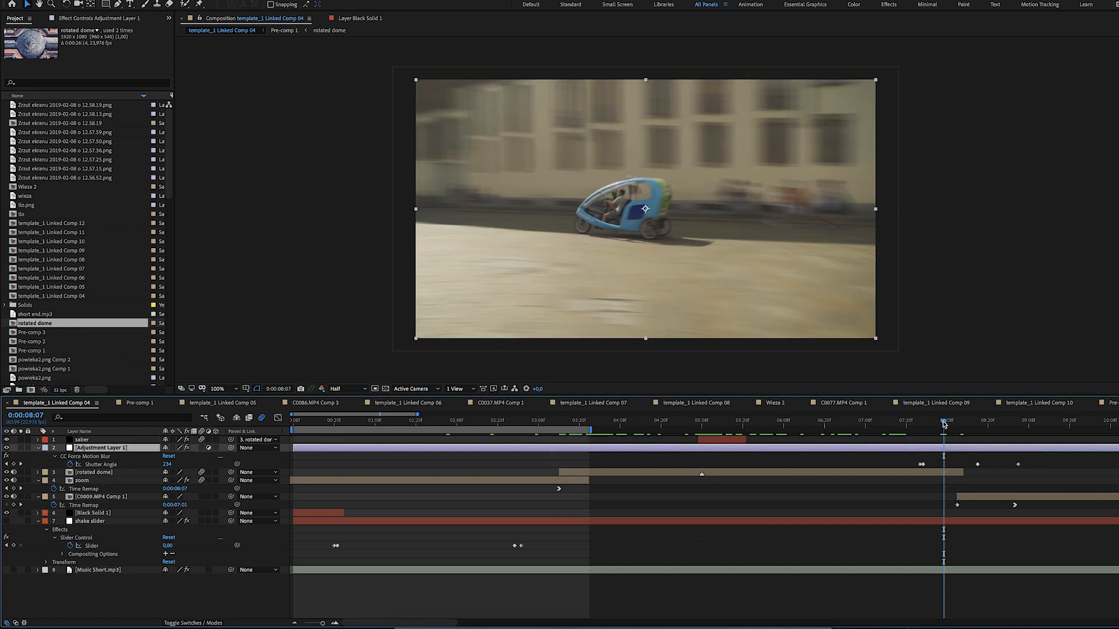
pyautogui.click(944, 422)
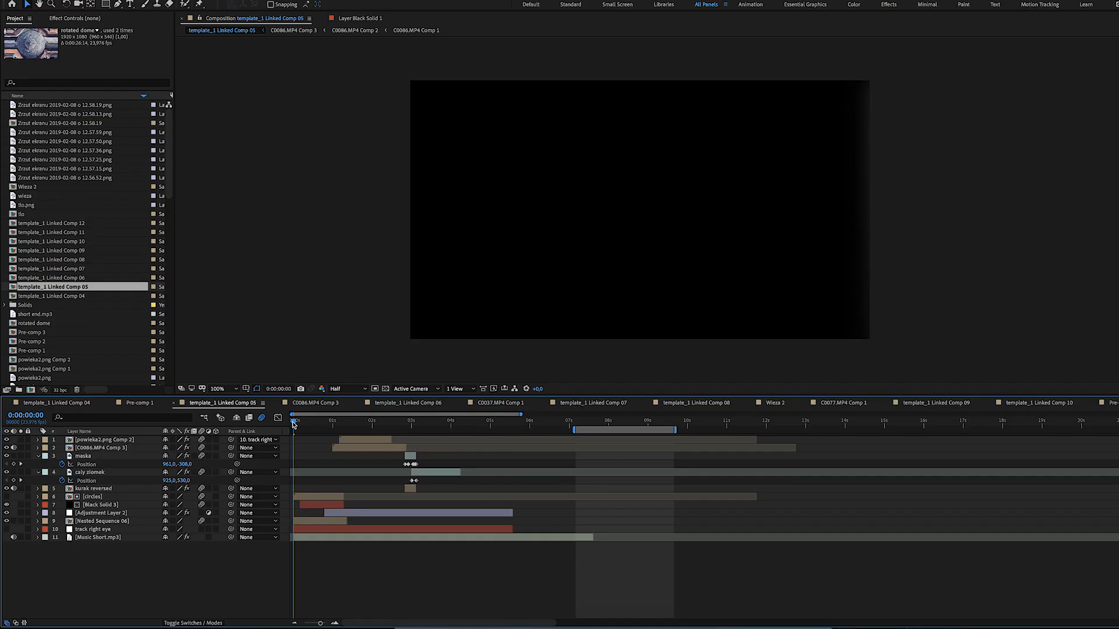
pyautogui.moveTo(301, 430)
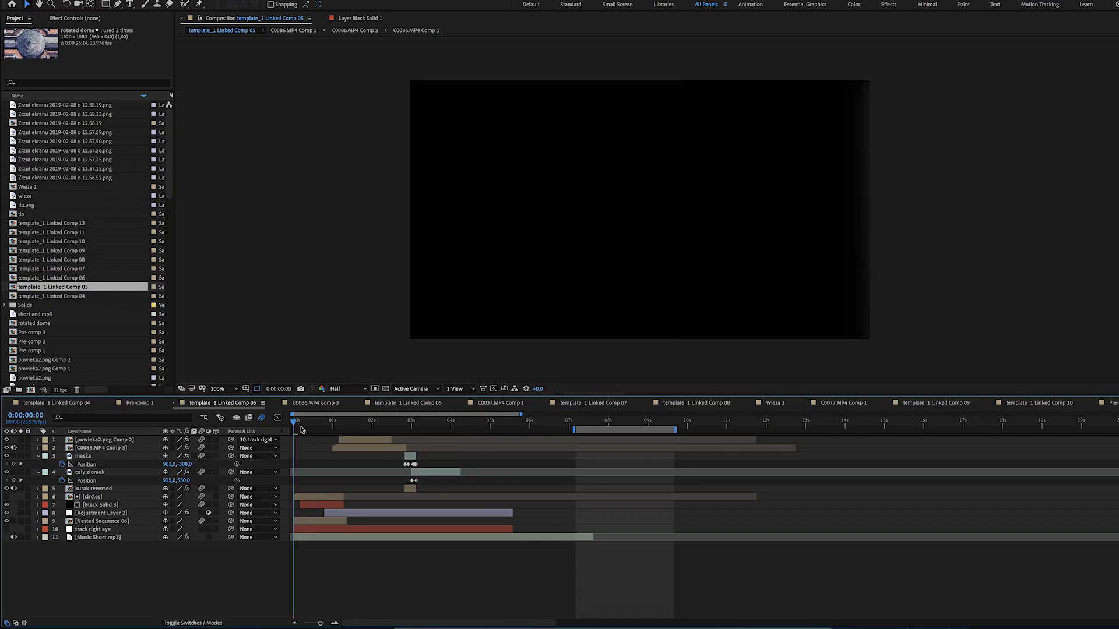
pyautogui.moveTo(293, 422)
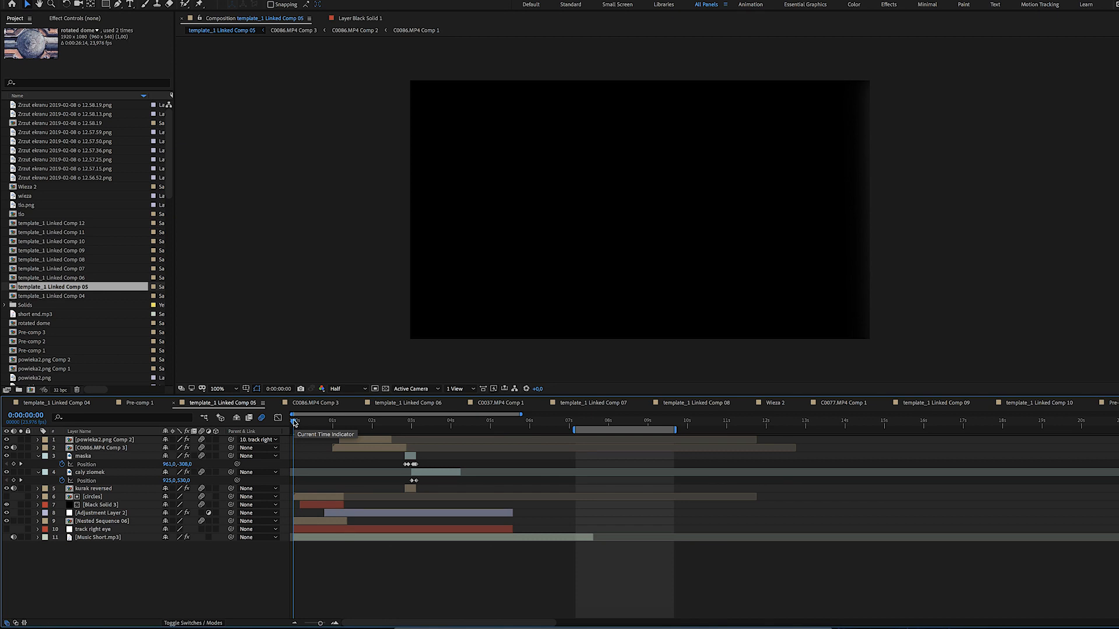
# Advance Linked Comp 05 from the street scene to the plague-doctor mask and select powieka2.png Comp 2
pyautogui.click(294, 421)
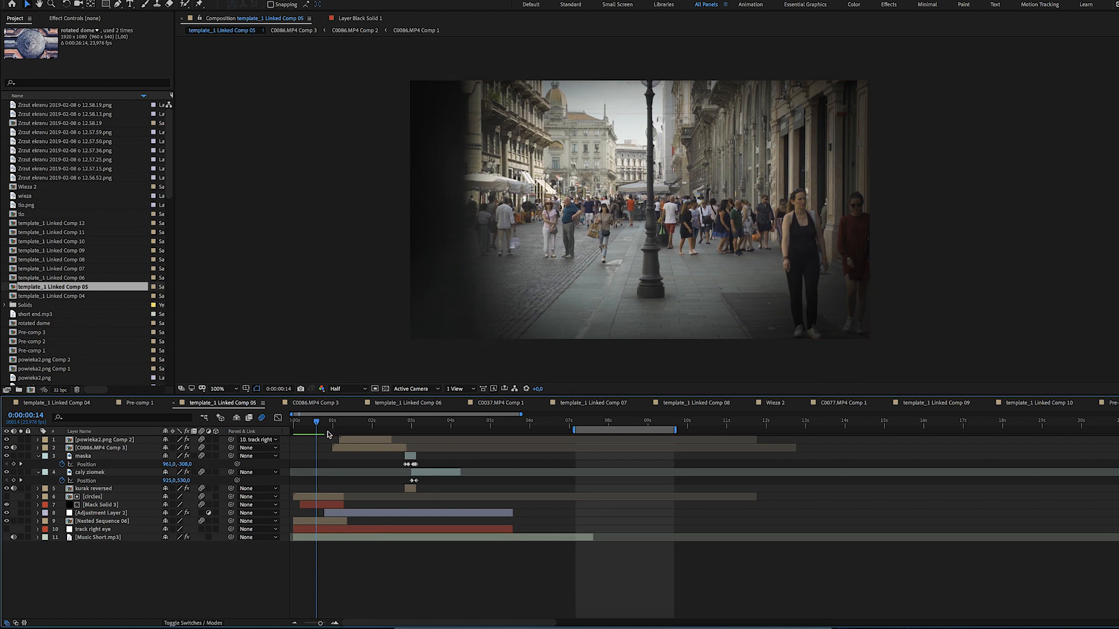
pyautogui.click(317, 423)
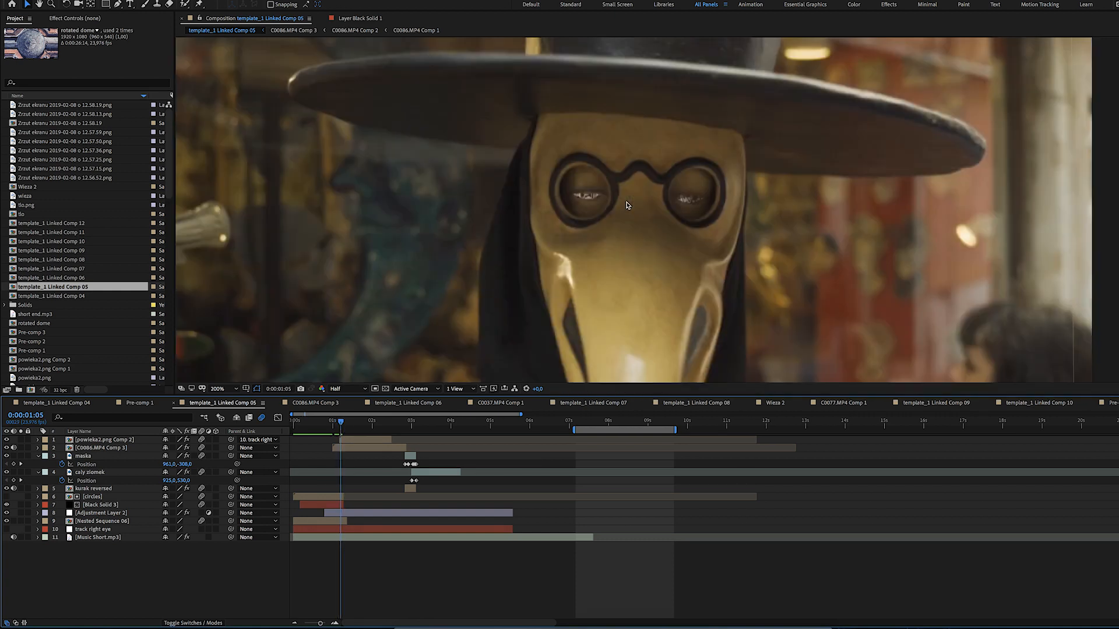
pyautogui.click(105, 439)
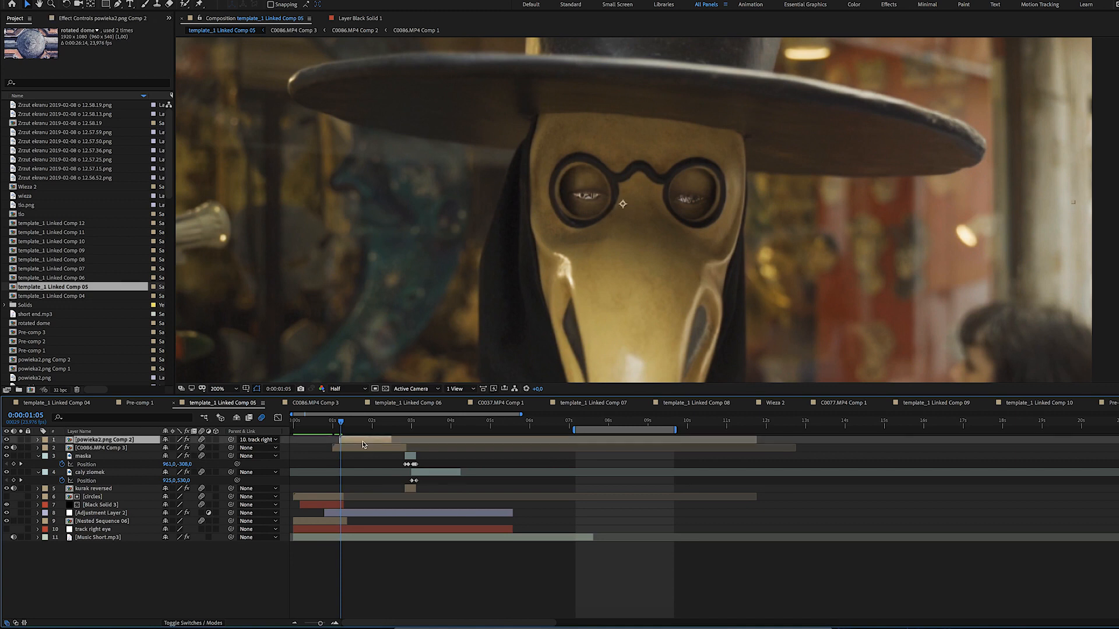
pyautogui.moveTo(340, 423)
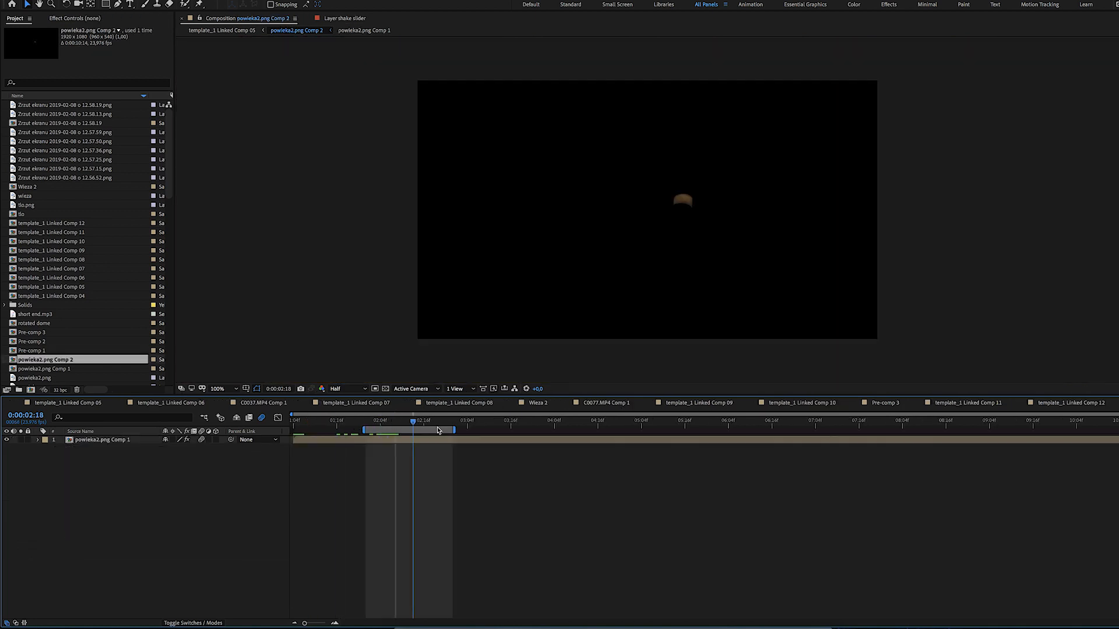
# Show the eyelid layer's Add Grain settings inside powieka2.png Comp 2 and move along its timeline
pyautogui.click(813, 421)
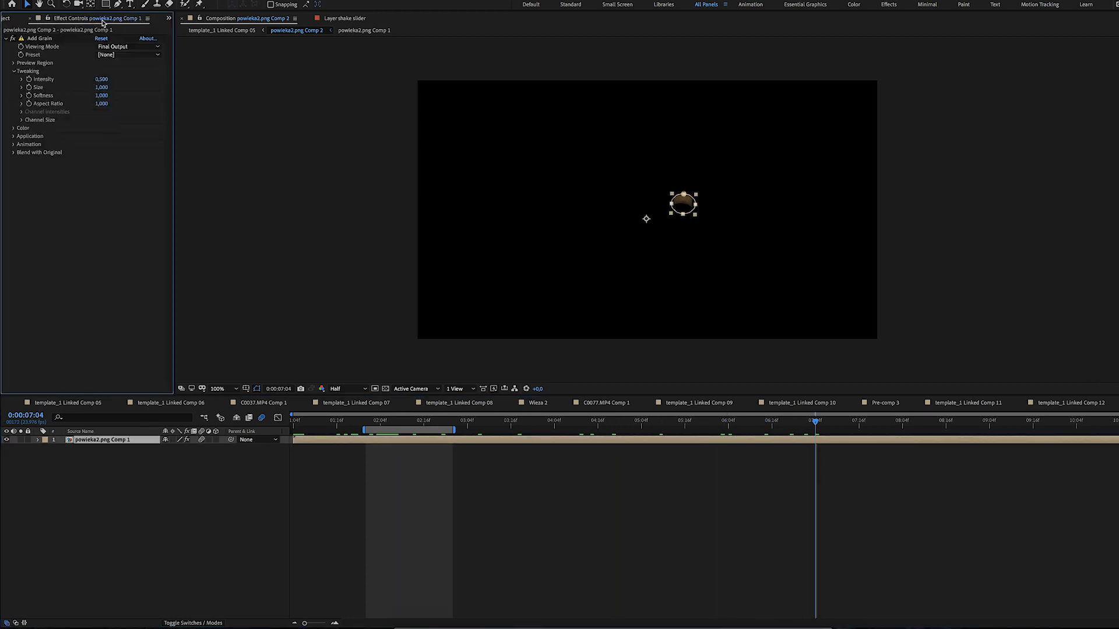
pyautogui.click(877, 424)
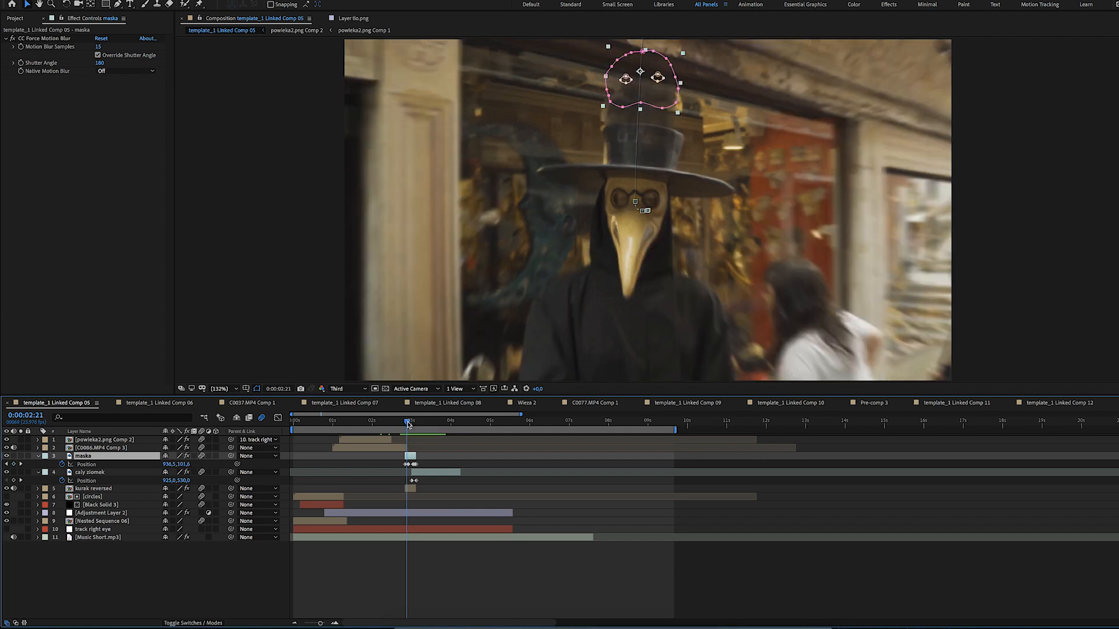
# Select the clip layers under maska and move the time indicator to 3:20 on the white-hatted mask shot
pyautogui.click(406, 423)
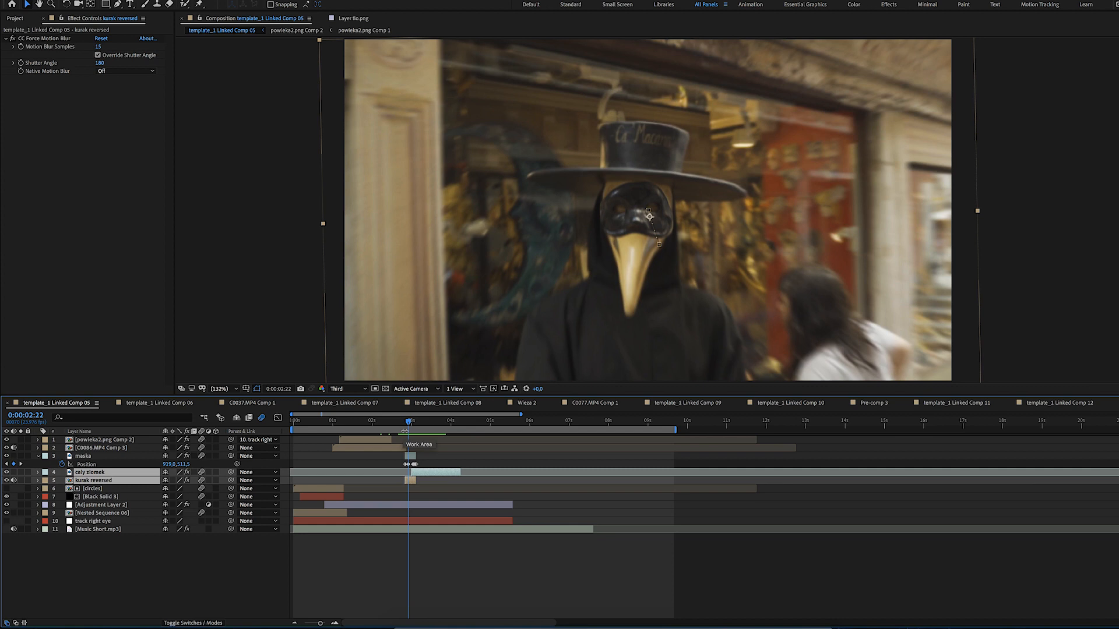
pyautogui.moveTo(406, 426)
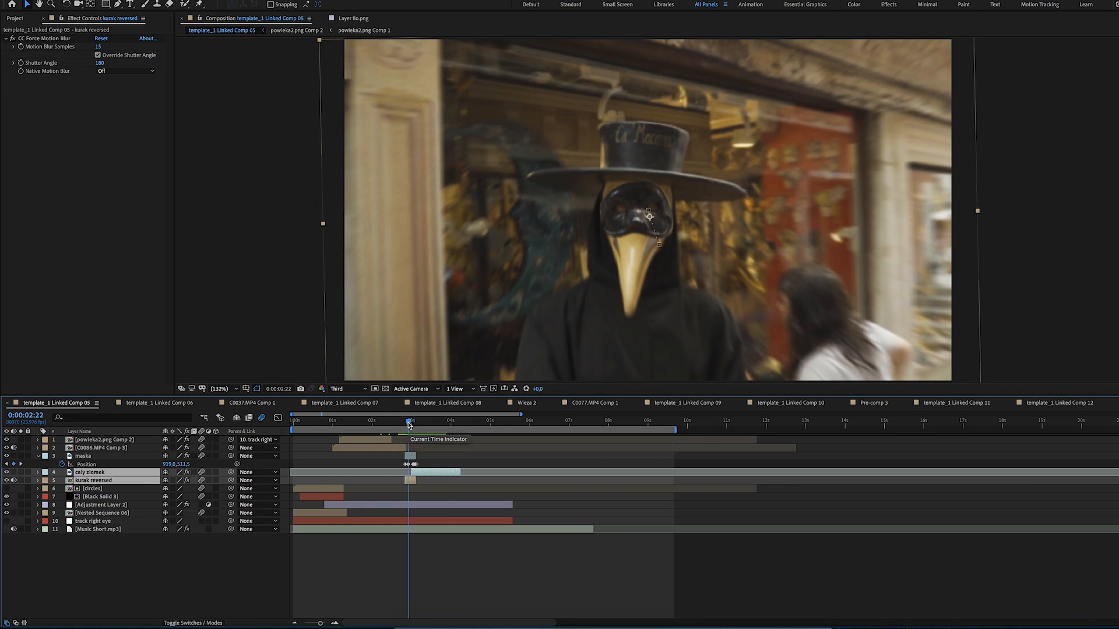
pyautogui.moveTo(409, 420); pyautogui.dragTo(443, 419)
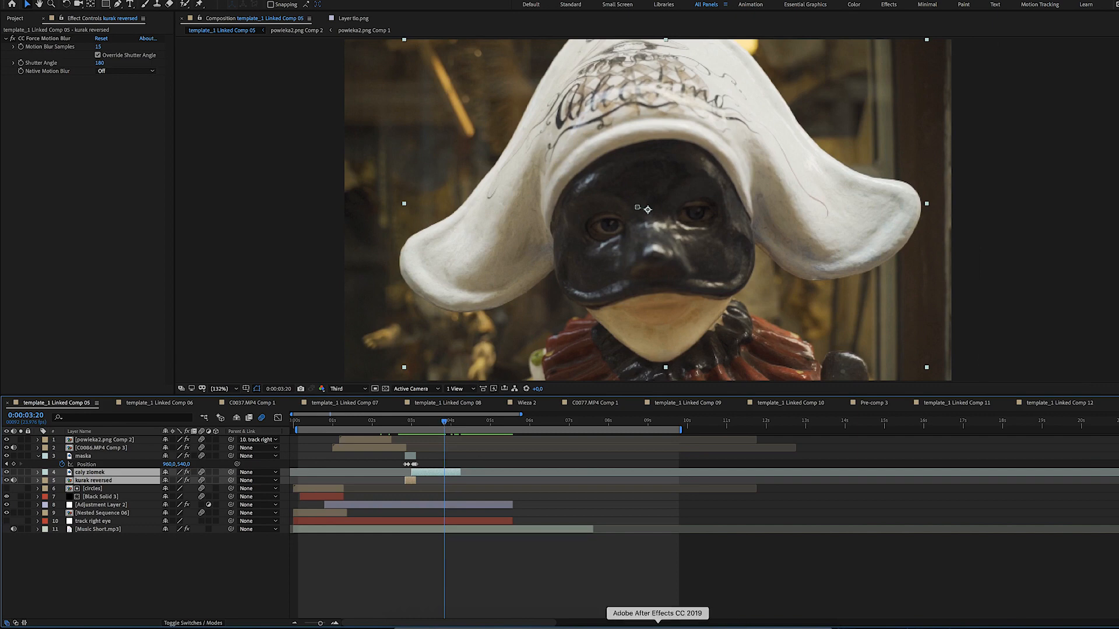
pyautogui.click(154, 402)
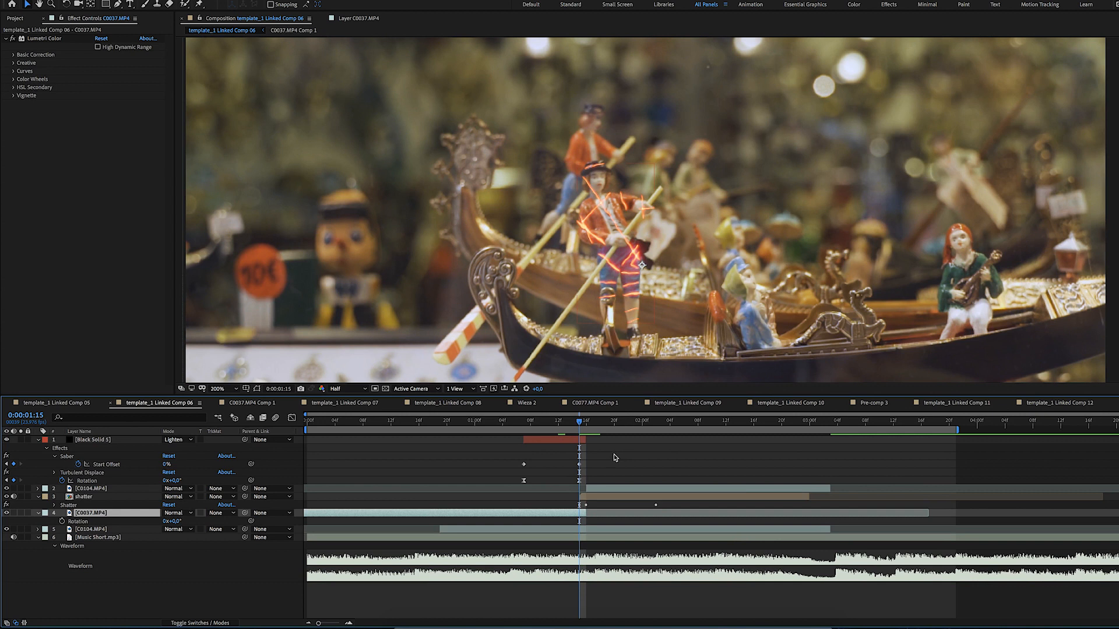
pyautogui.moveTo(586, 502)
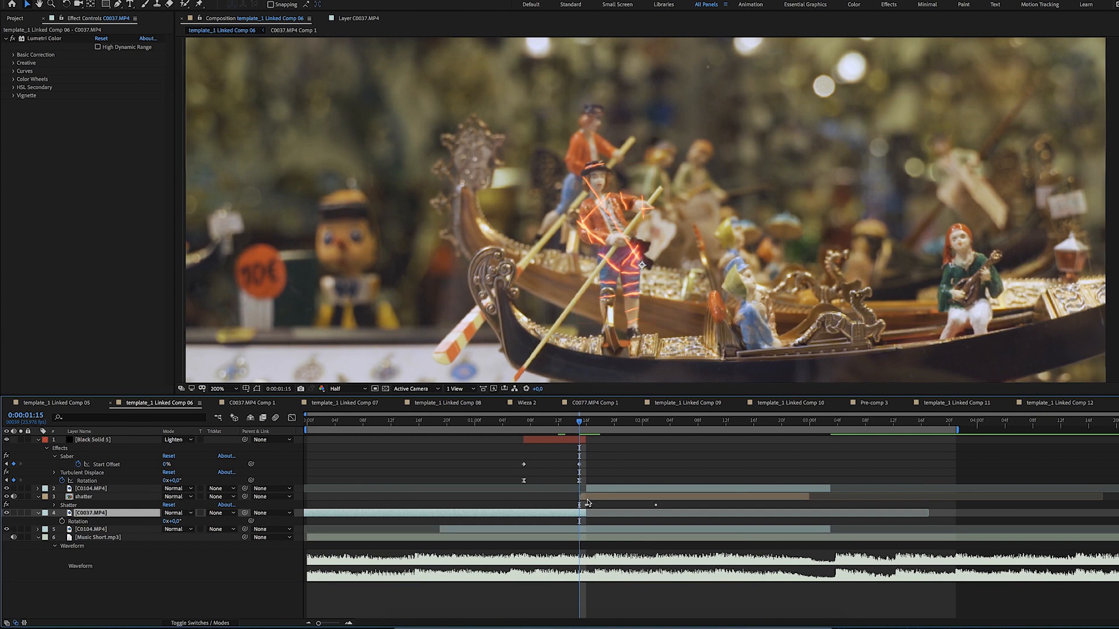
pyautogui.click(84, 496)
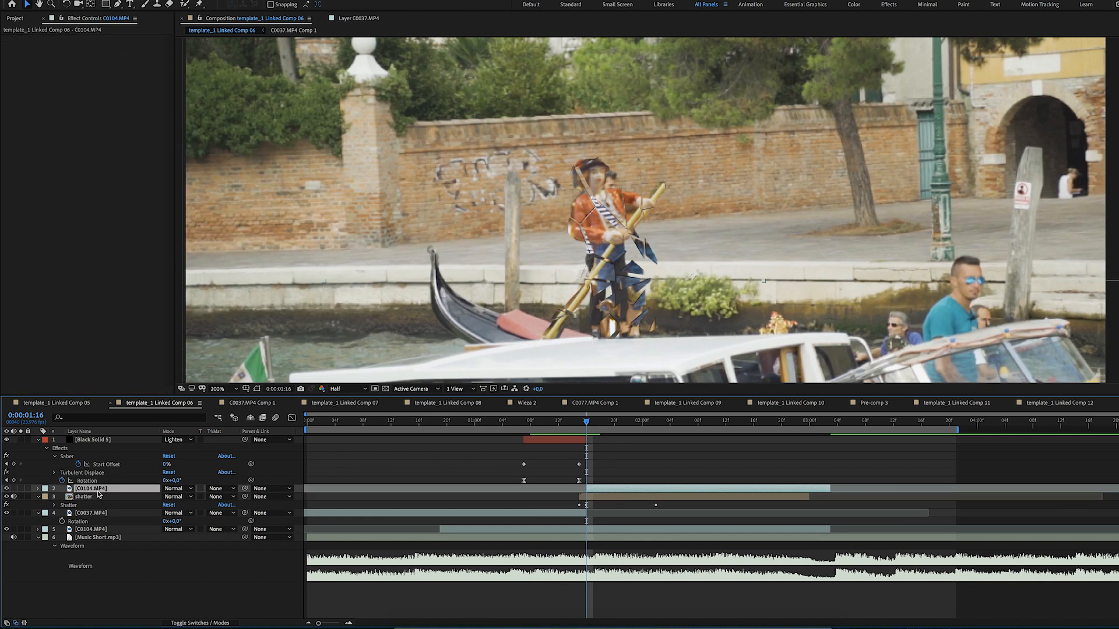
pyautogui.moveTo(592, 419)
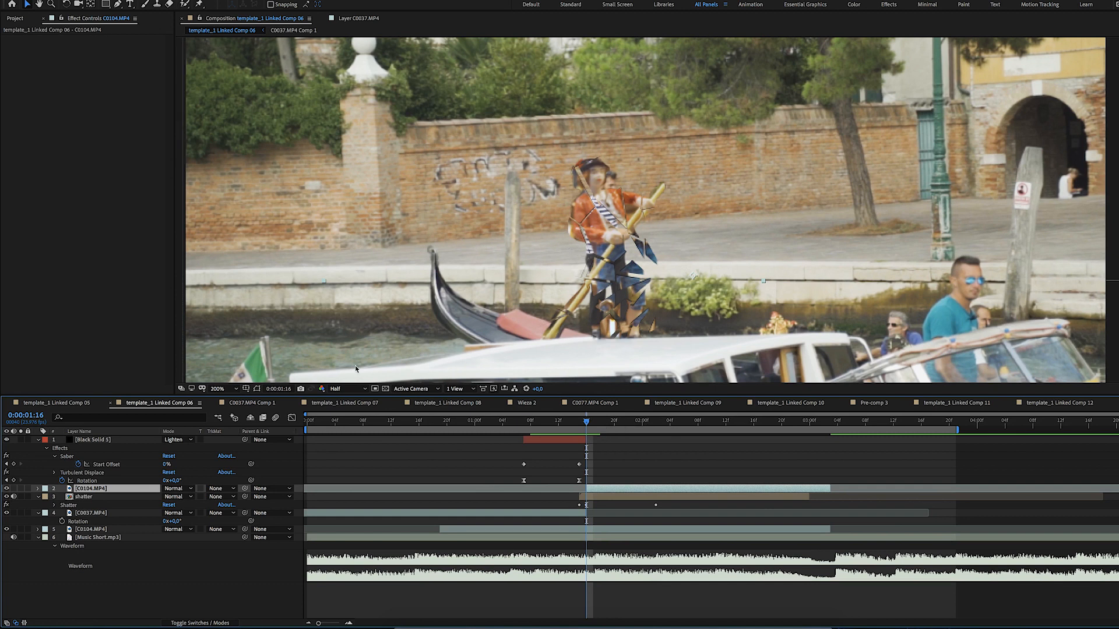
pyautogui.click(215, 390)
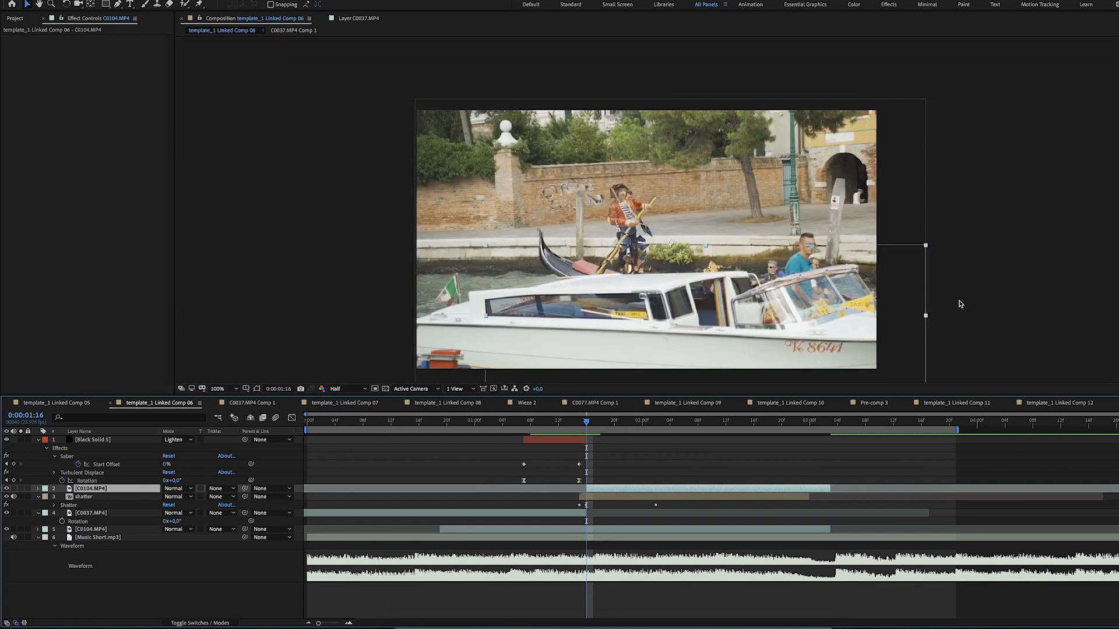
pyautogui.click(553, 437)
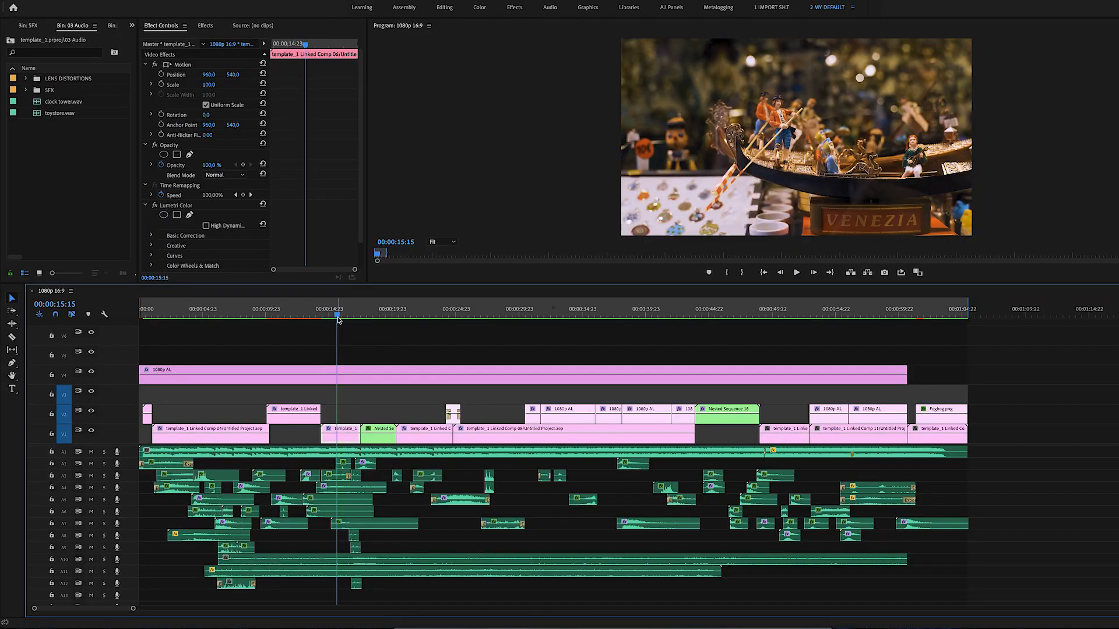
pyautogui.click(429, 315)
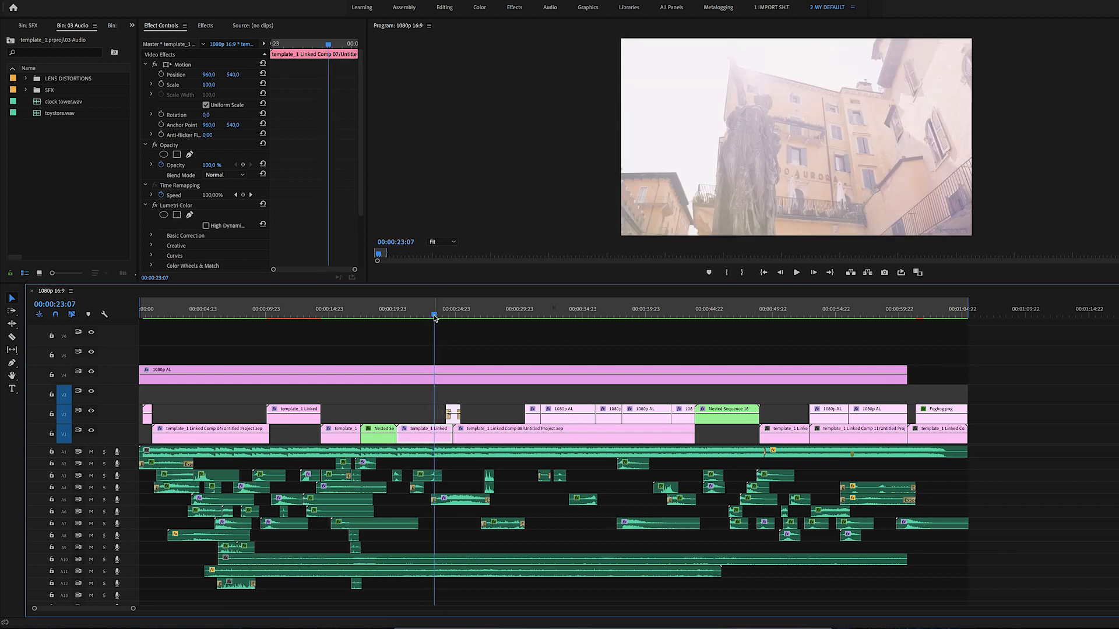
pyautogui.click(443, 314)
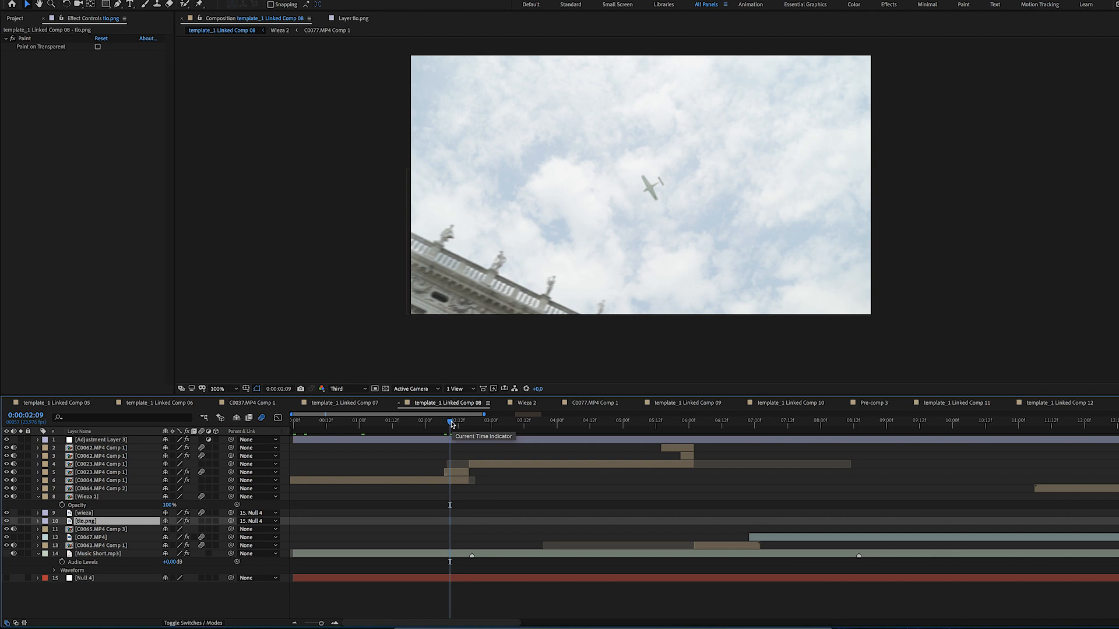
# Move Linked Comp 08 to 2:16 and select C0004.MP4 Comp 1 to view its Reshape effect on the seagull
pyautogui.click(459, 422)
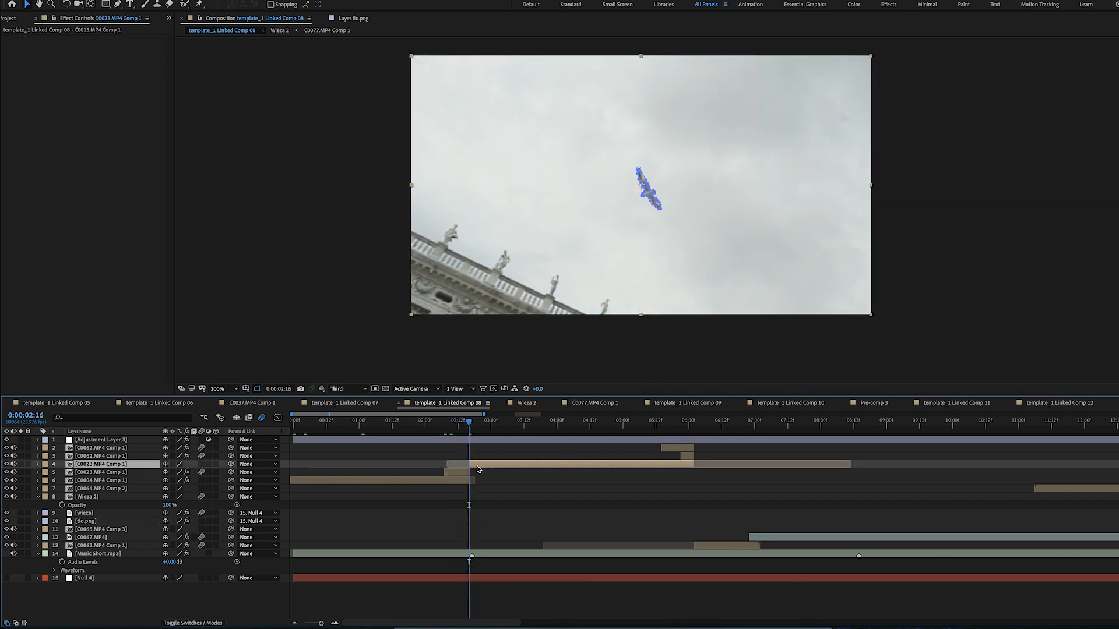
pyautogui.click(93, 480)
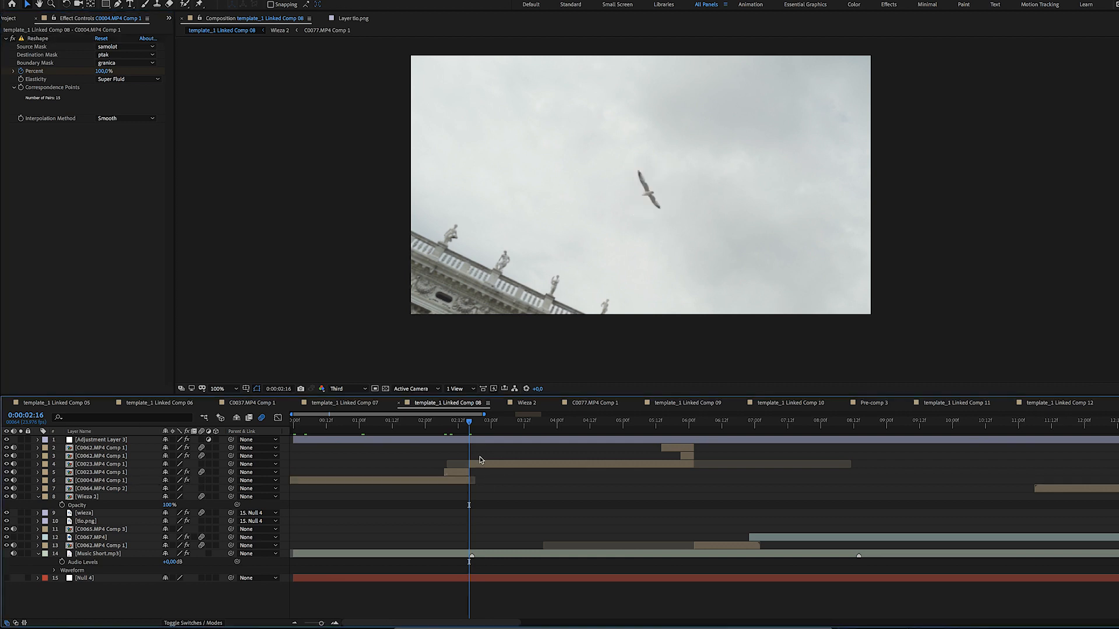
pyautogui.click(93, 480)
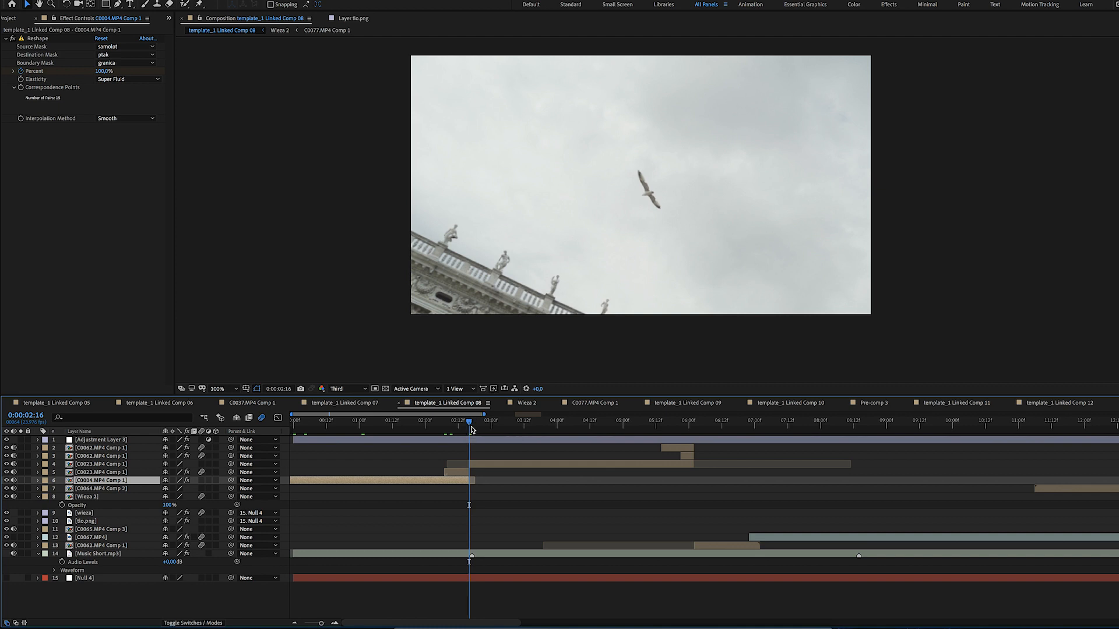
pyautogui.click(650, 423)
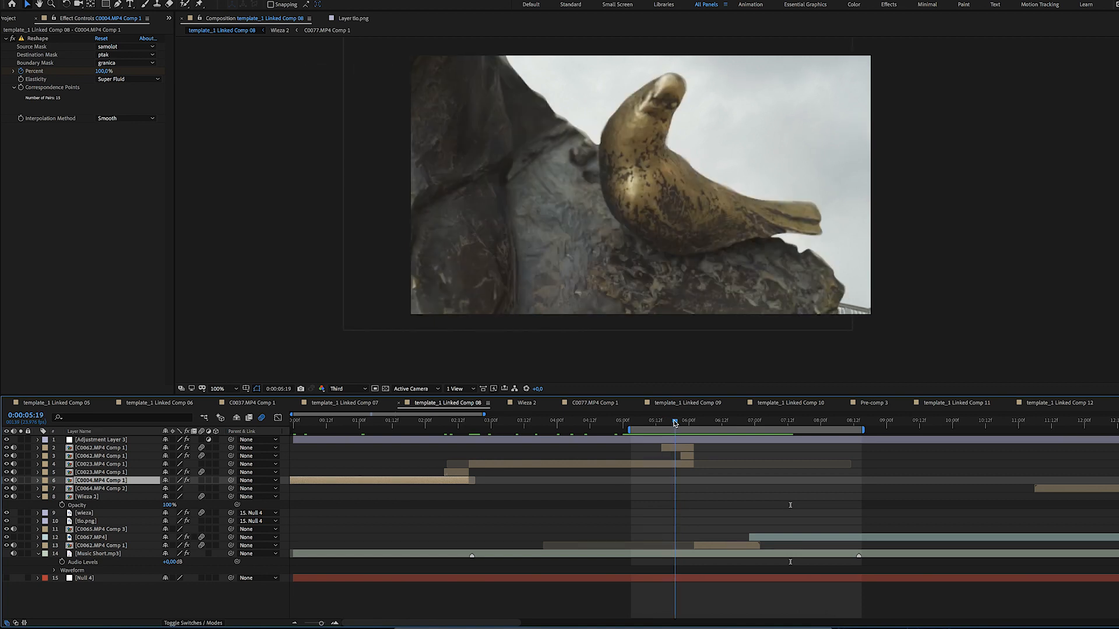
pyautogui.moveTo(674, 421); pyautogui.dragTo(686, 420)
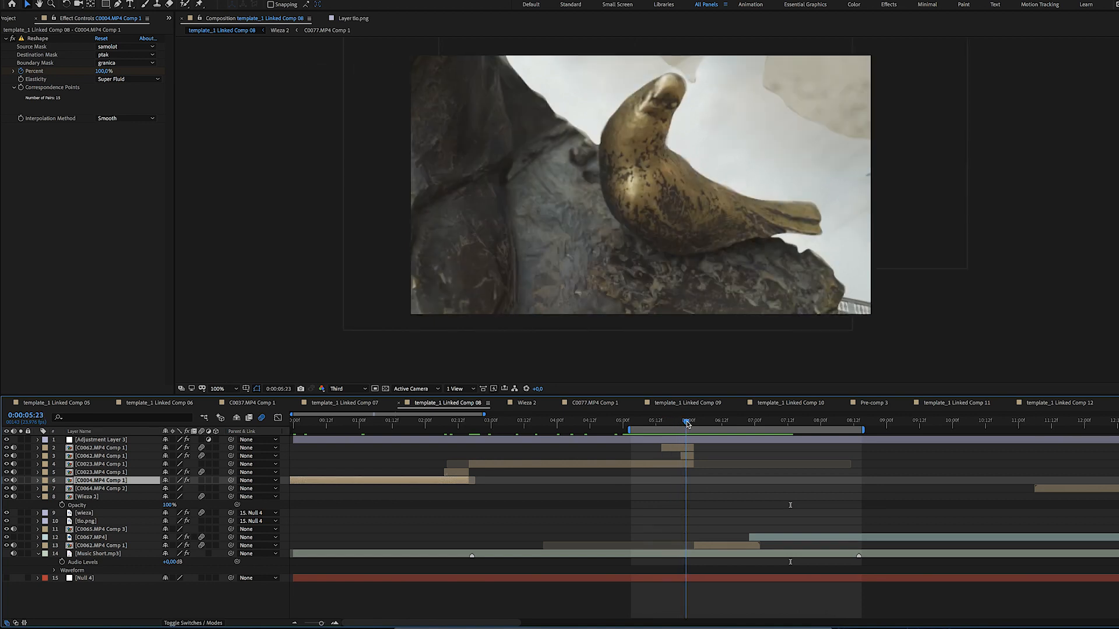
pyautogui.click(690, 422)
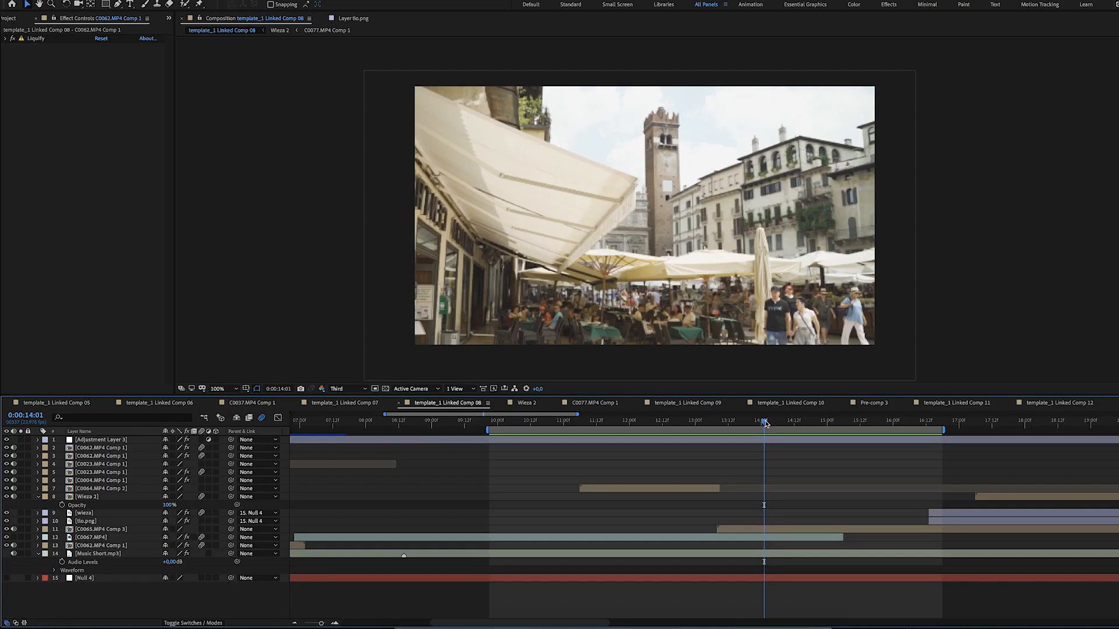
pyautogui.click(930, 423)
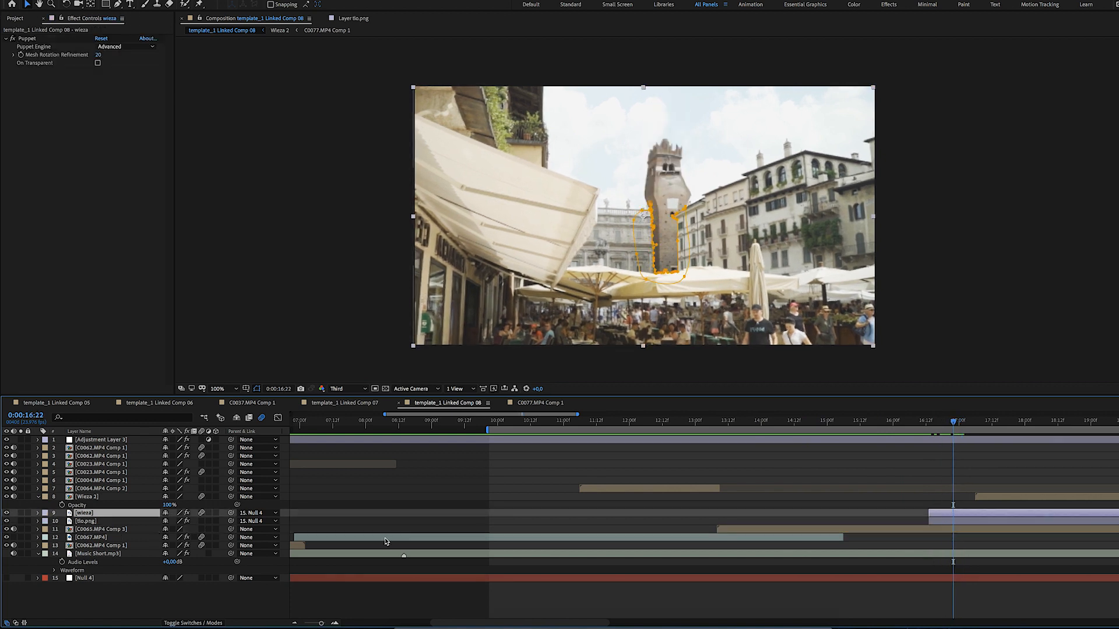
pyautogui.click(42, 524)
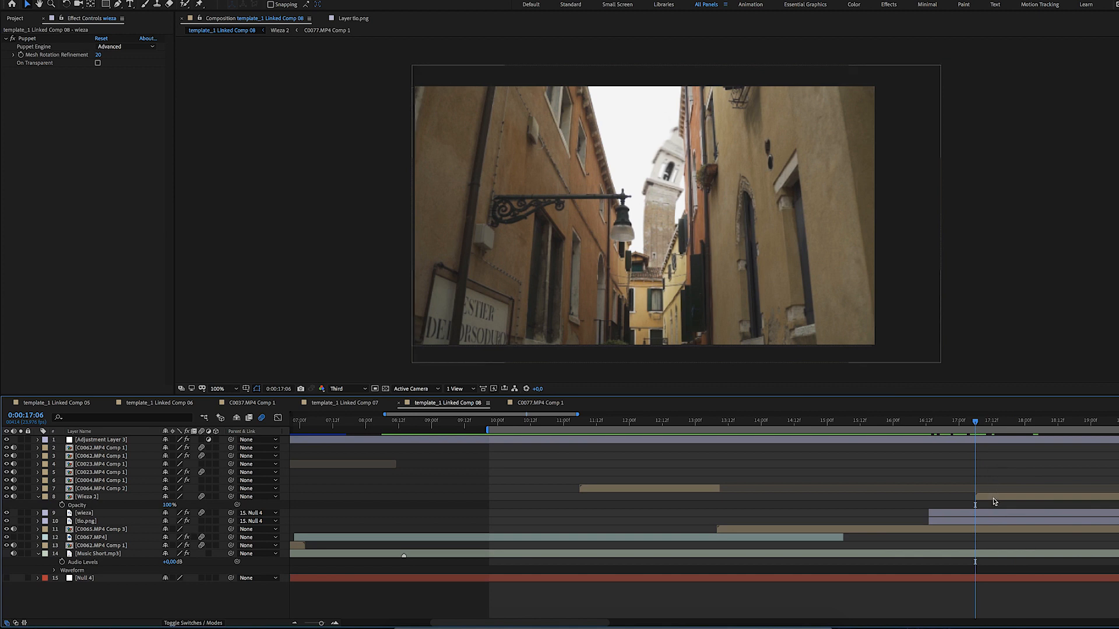
pyautogui.click(87, 496)
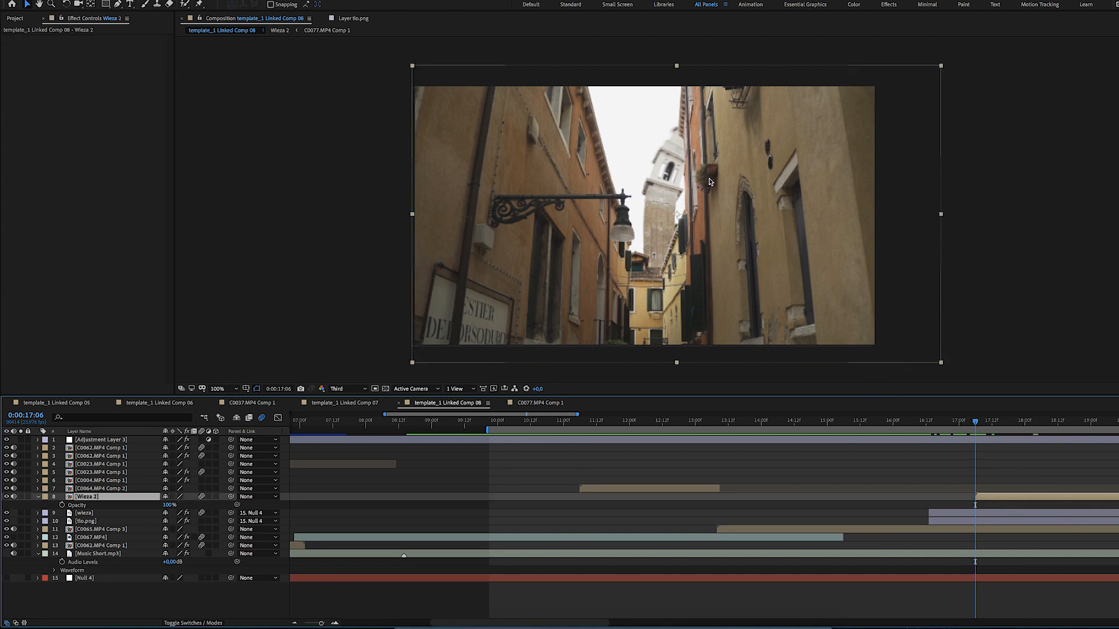
pyautogui.moveTo(608, 135)
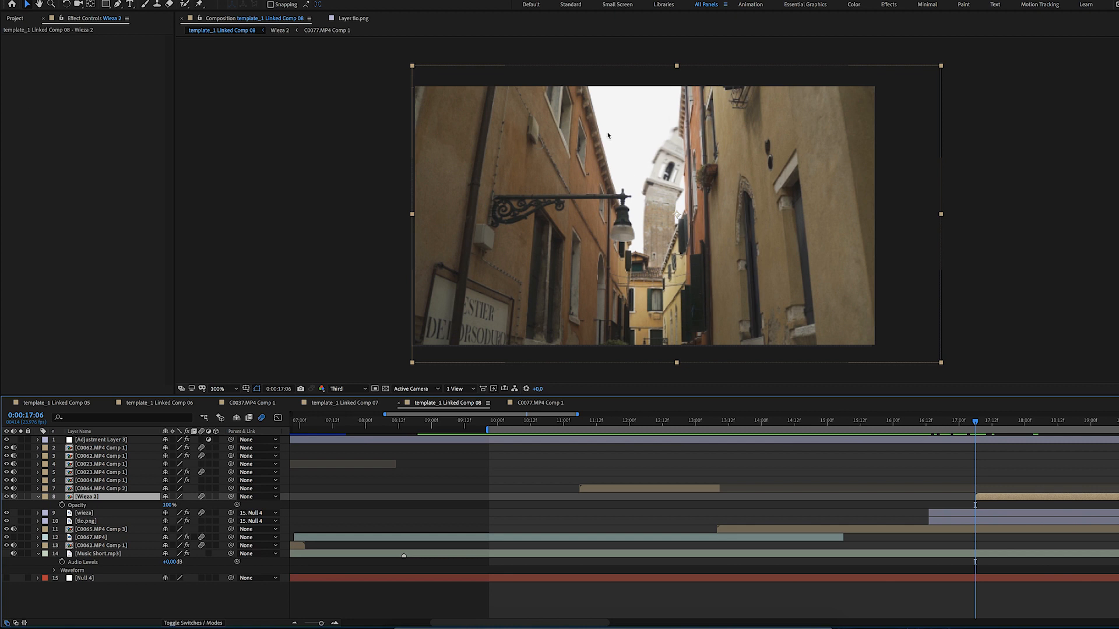
pyautogui.moveTo(649, 135)
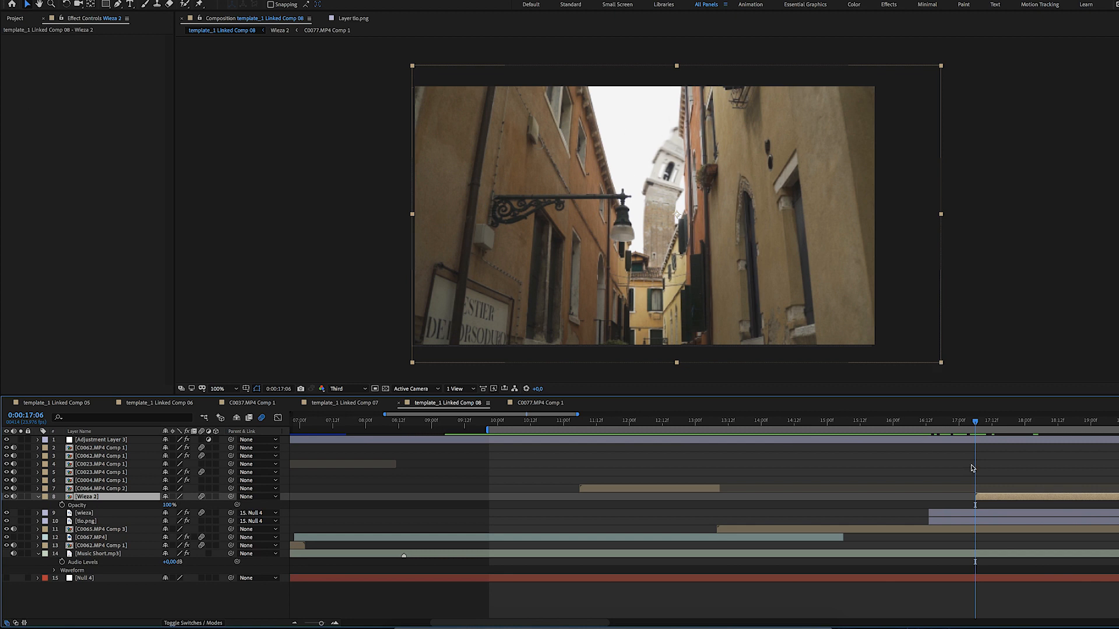
pyautogui.moveTo(974, 420); pyautogui.dragTo(969, 421)
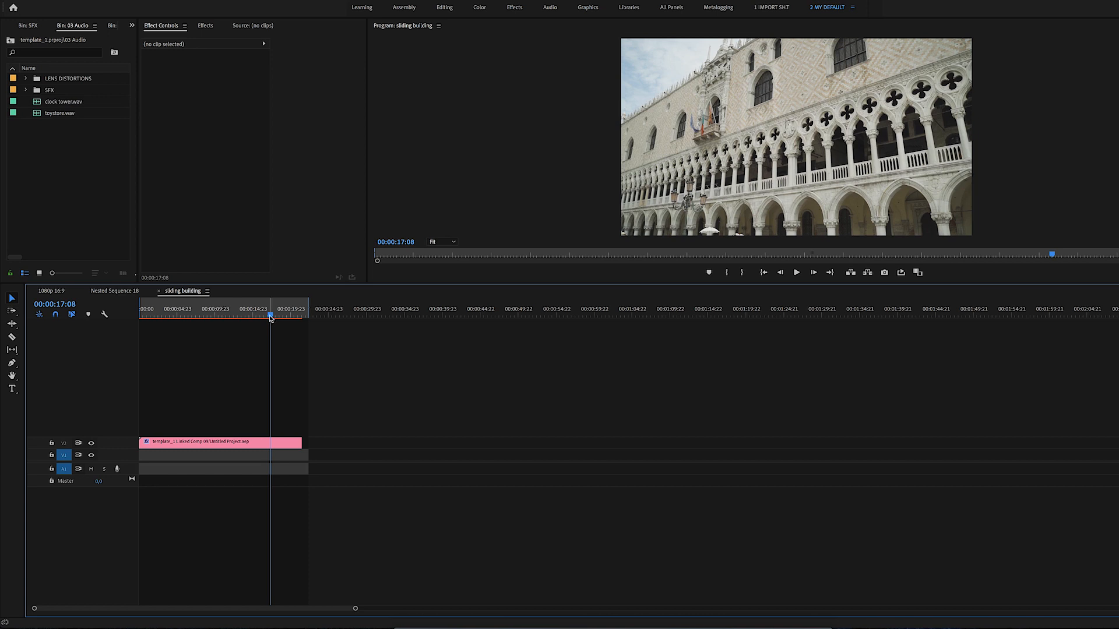
# Move the sliding building sequence's playhead to a later palace frame and bring up the ruler's options
pyautogui.click(286, 315)
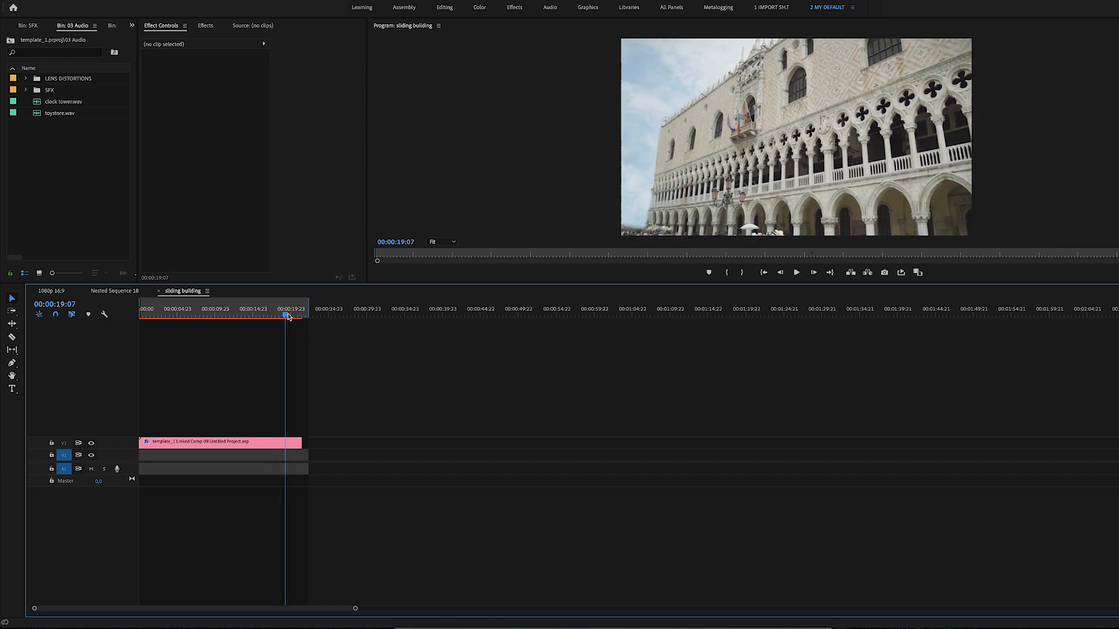
pyautogui.rightClick(207, 443)
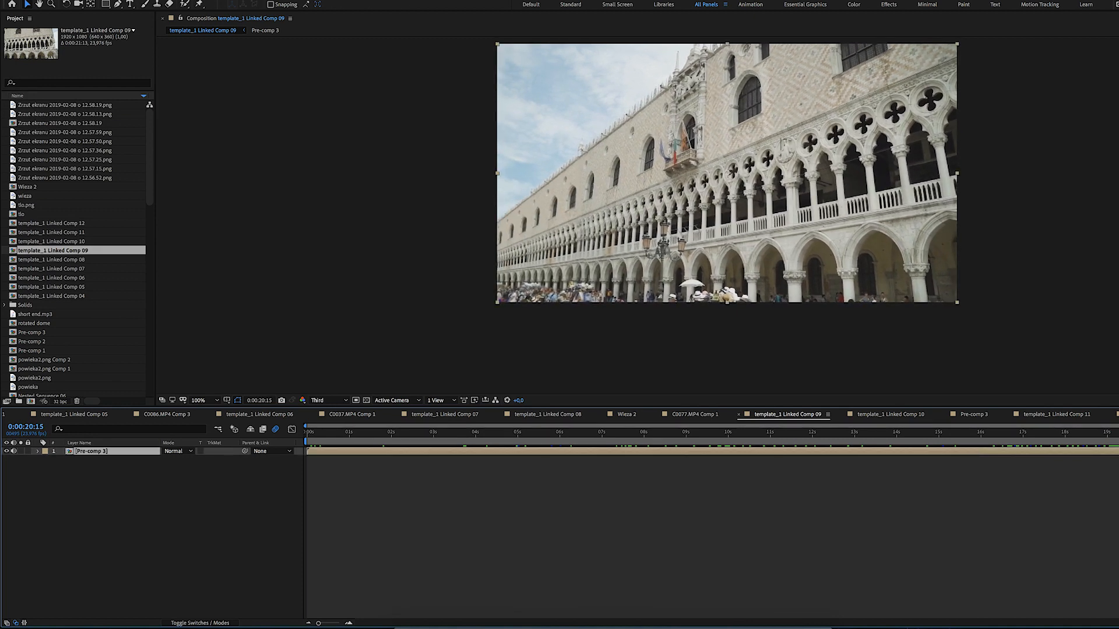
# Open the nested Pre-comp 3 from Linked Comp 09 to see the palace arches' shape and matte layers
pyautogui.click(1087, 448)
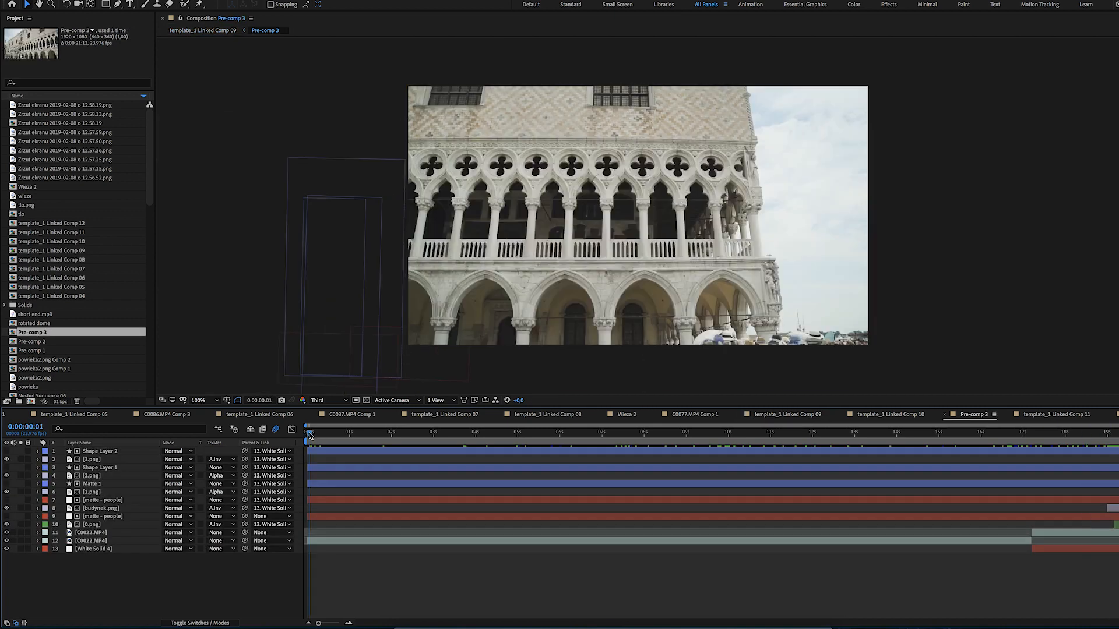
pyautogui.click(1063, 447)
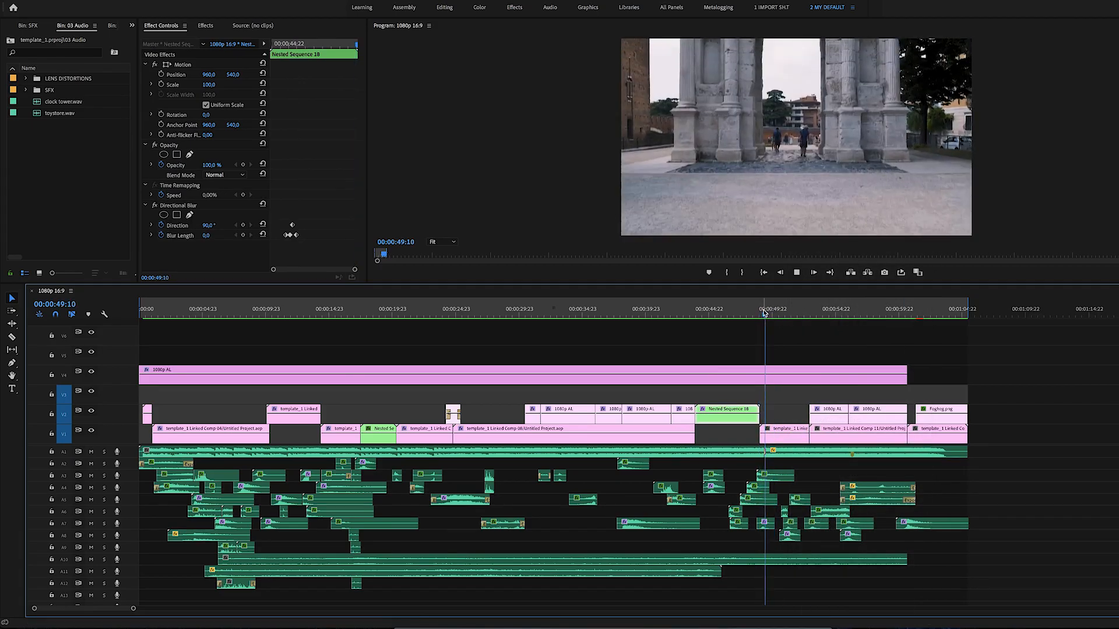
pyautogui.click(790, 314)
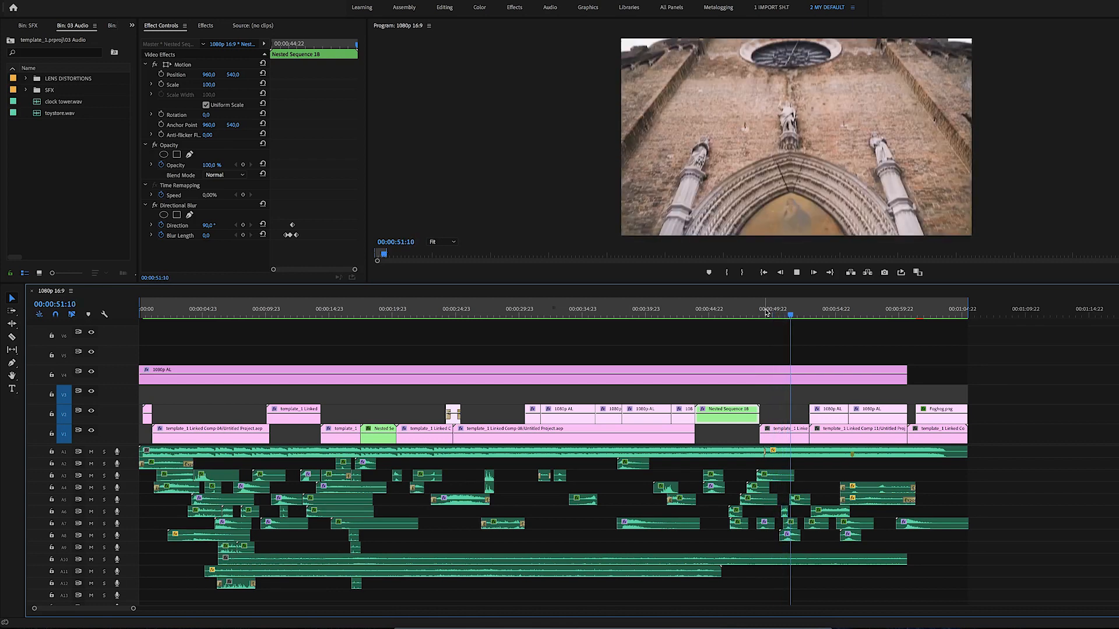
pyautogui.rightClick(785, 429)
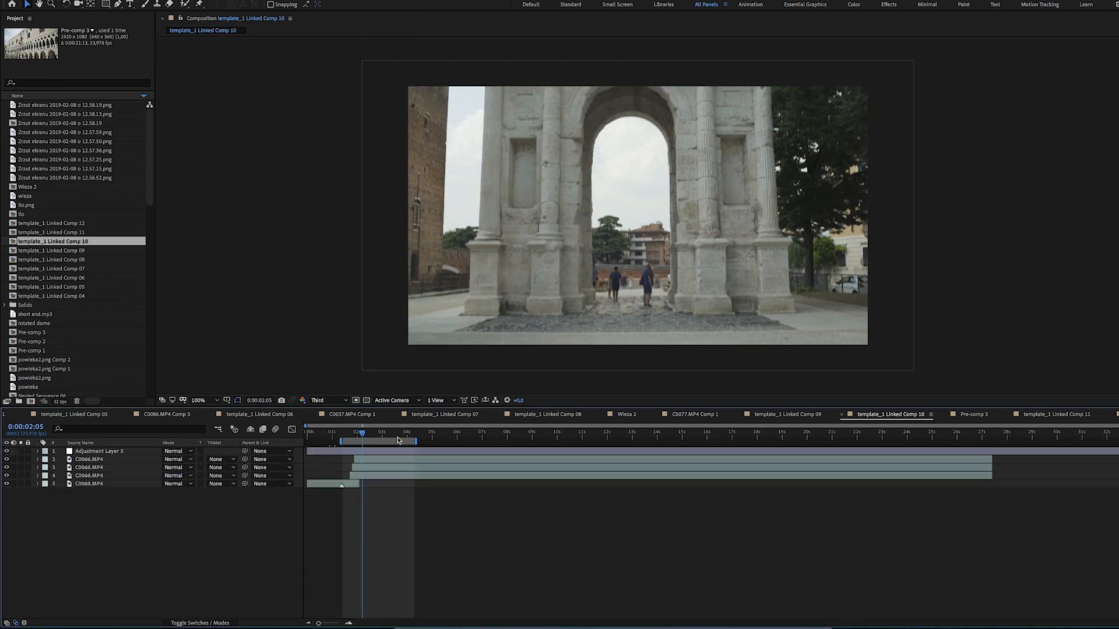
# Select a C0066.MP4 layer in Linked Comp 10 and scrub to preview the motion-blurred push toward the arch
pyautogui.click(429, 438)
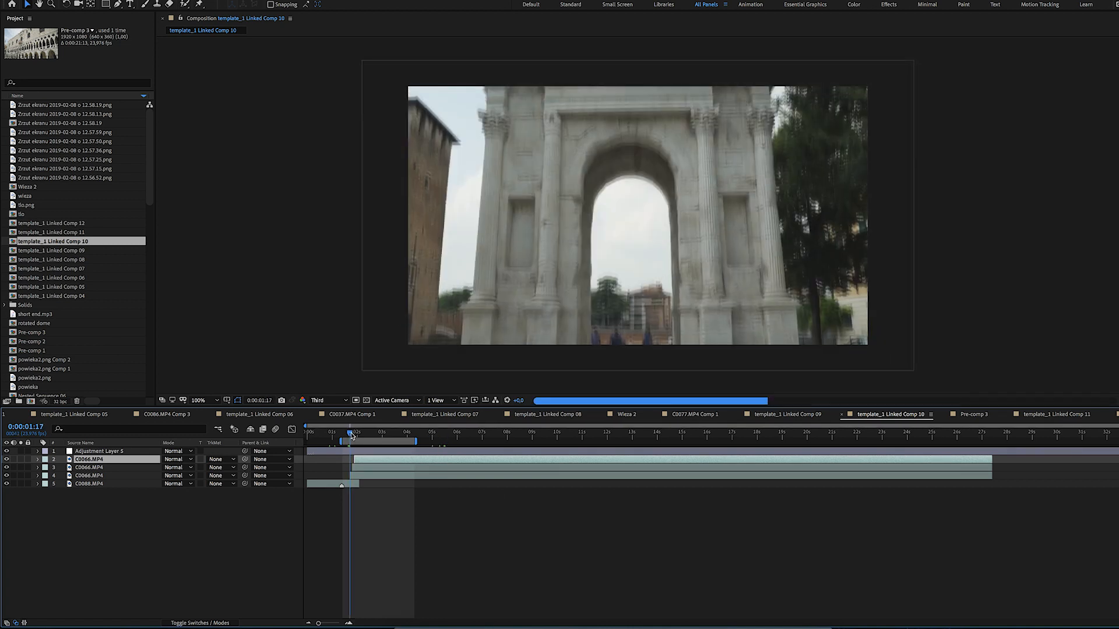
pyautogui.moveTo(354, 435); pyautogui.dragTo(352, 434)
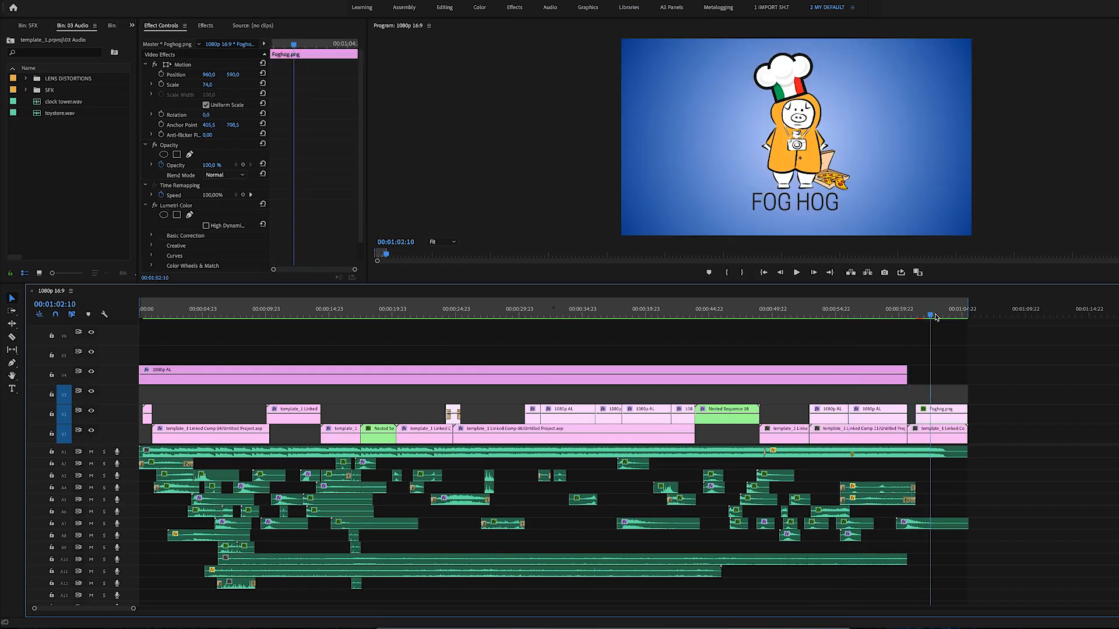
pyautogui.click(149, 309)
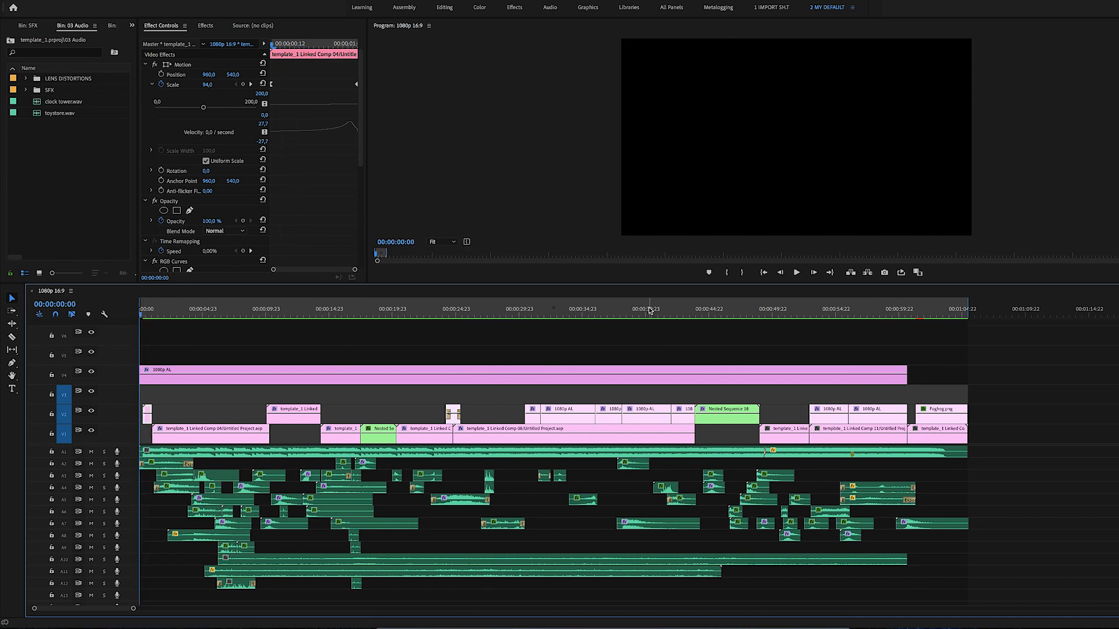
pyautogui.click(632, 312)
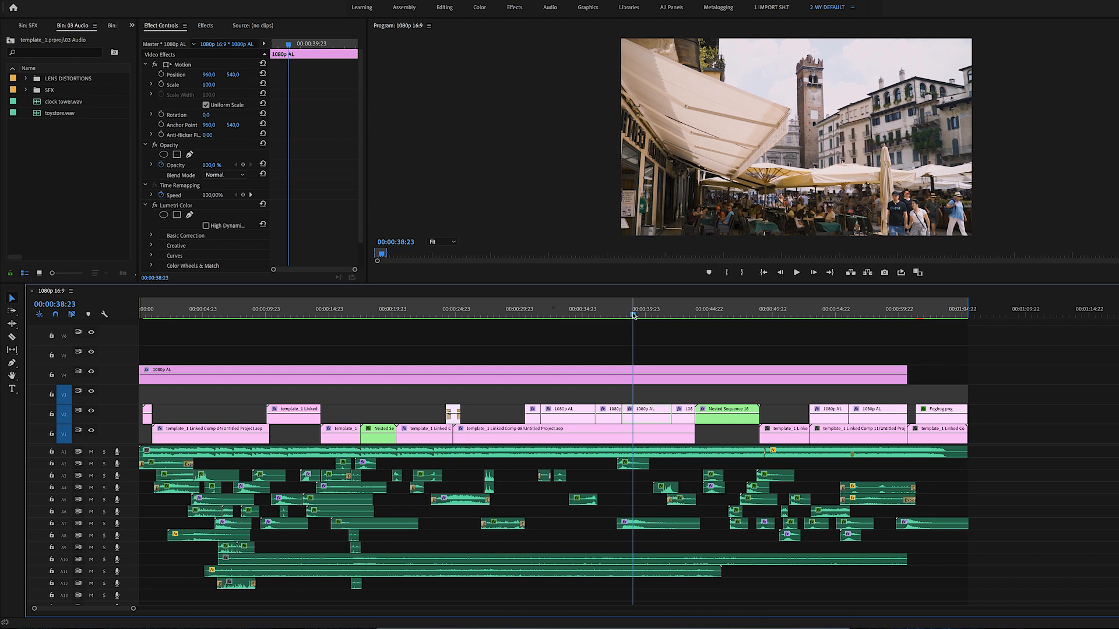
pyautogui.click(639, 317)
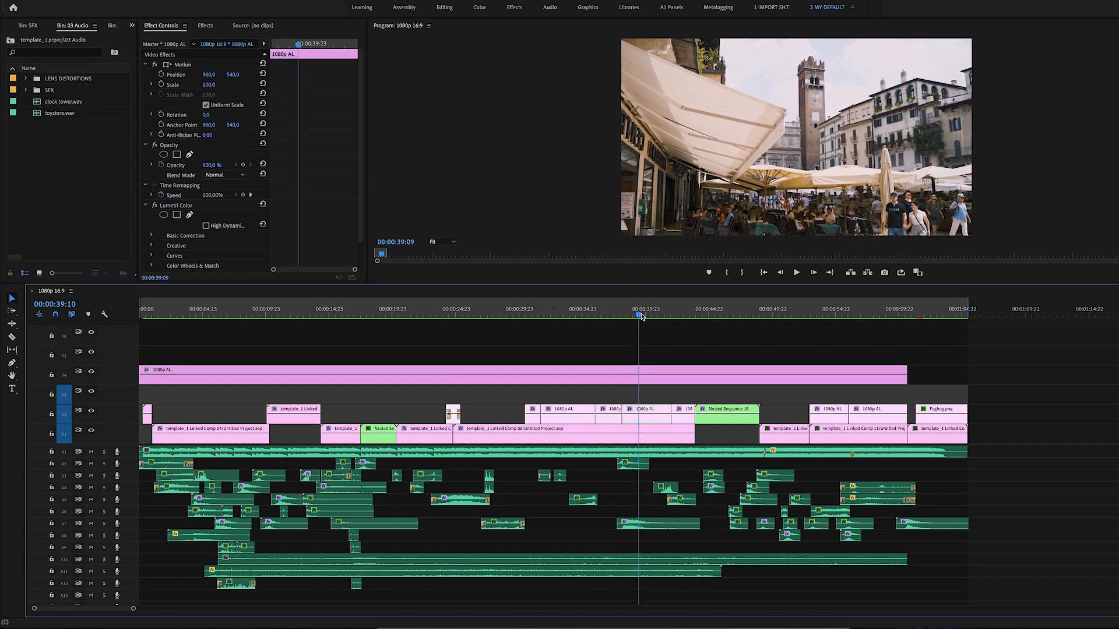